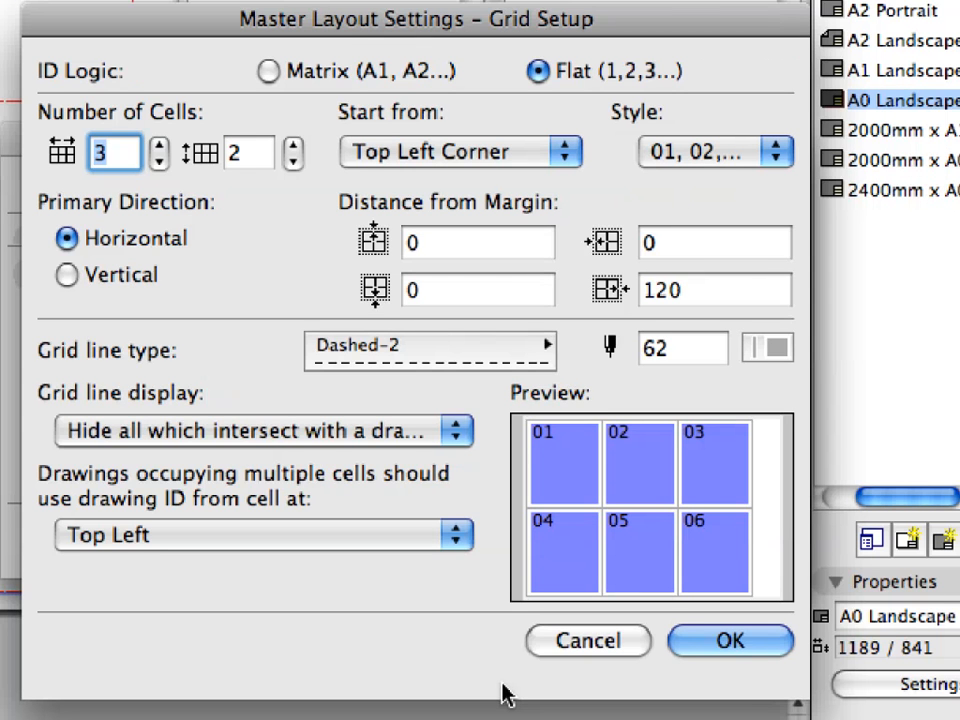
# Confirm the Grid Setup with 3 by 2 cells and Flat ID logic
pyautogui.click(730, 640)
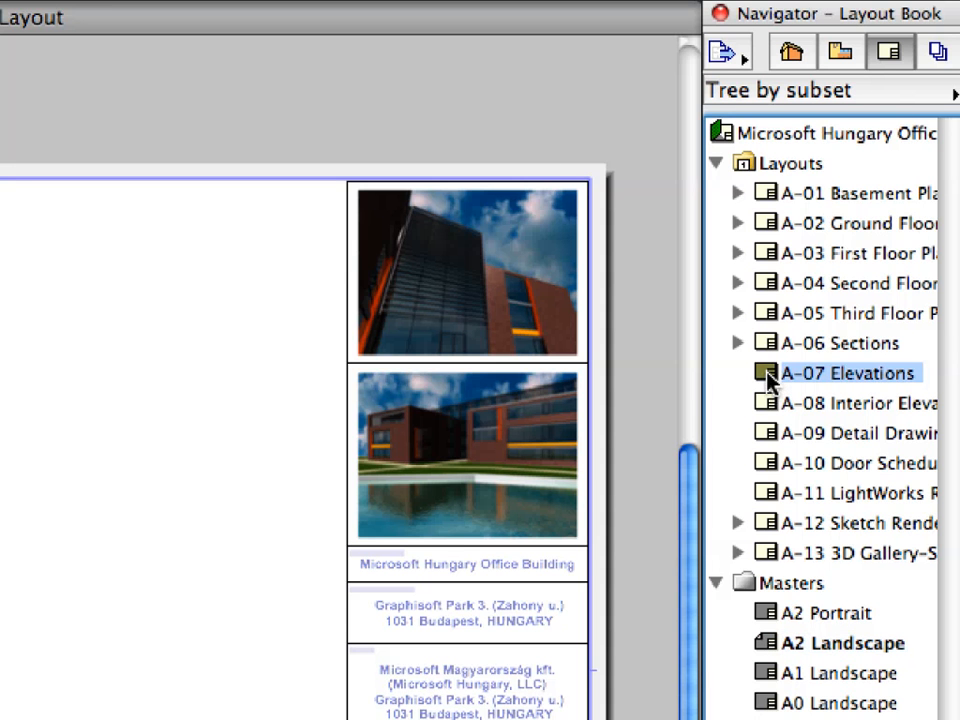
# Open layout A-07 Elevations from the Navigator and fit the whole sheet in the window
pyautogui.doubleClick(848, 372)
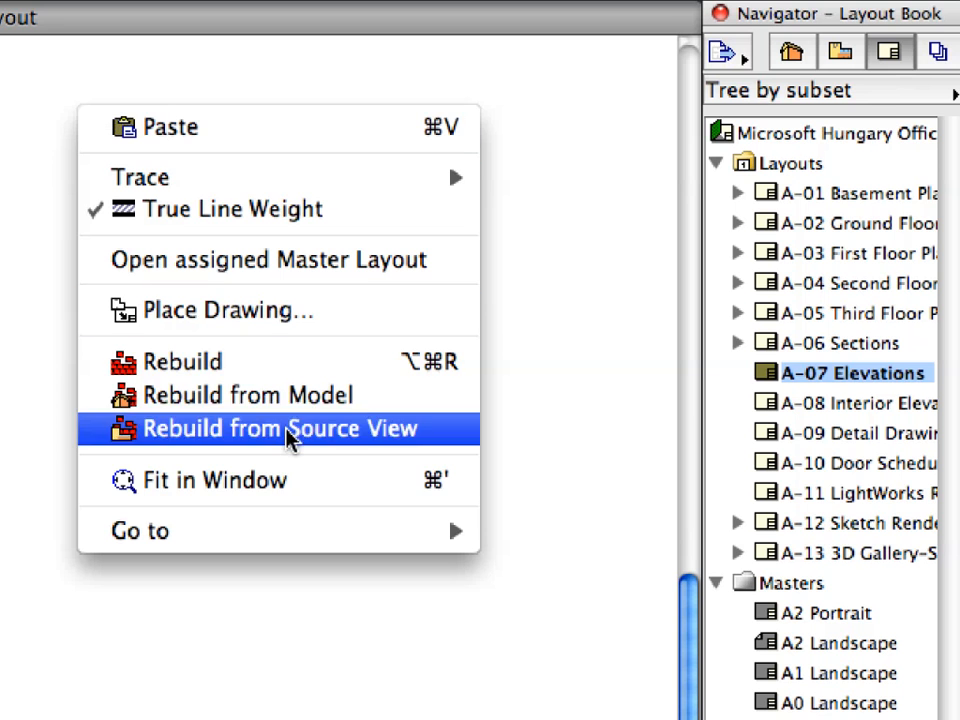
pyautogui.moveTo(316, 480)
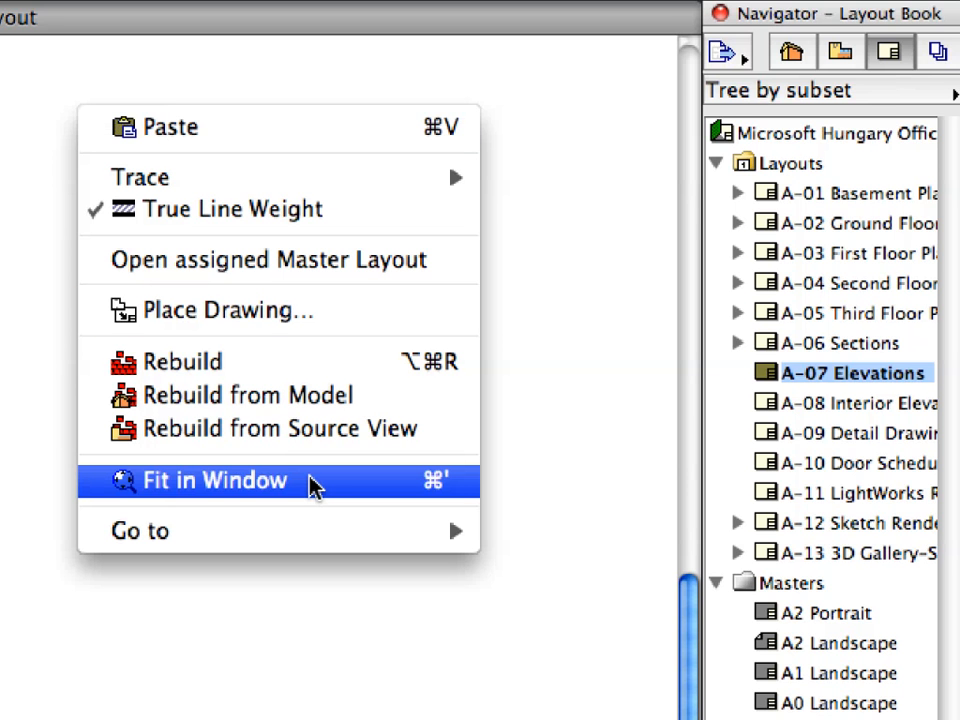
pyautogui.click(200, 480)
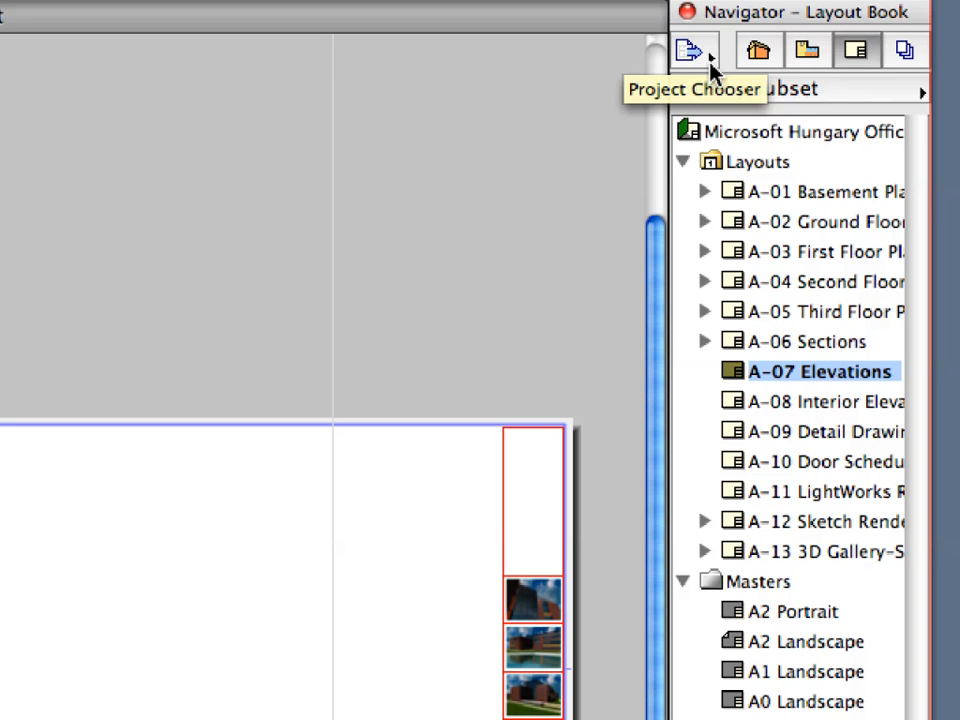
# Show the Organizer from the Navigator's Project Chooser
pyautogui.click(692, 50)
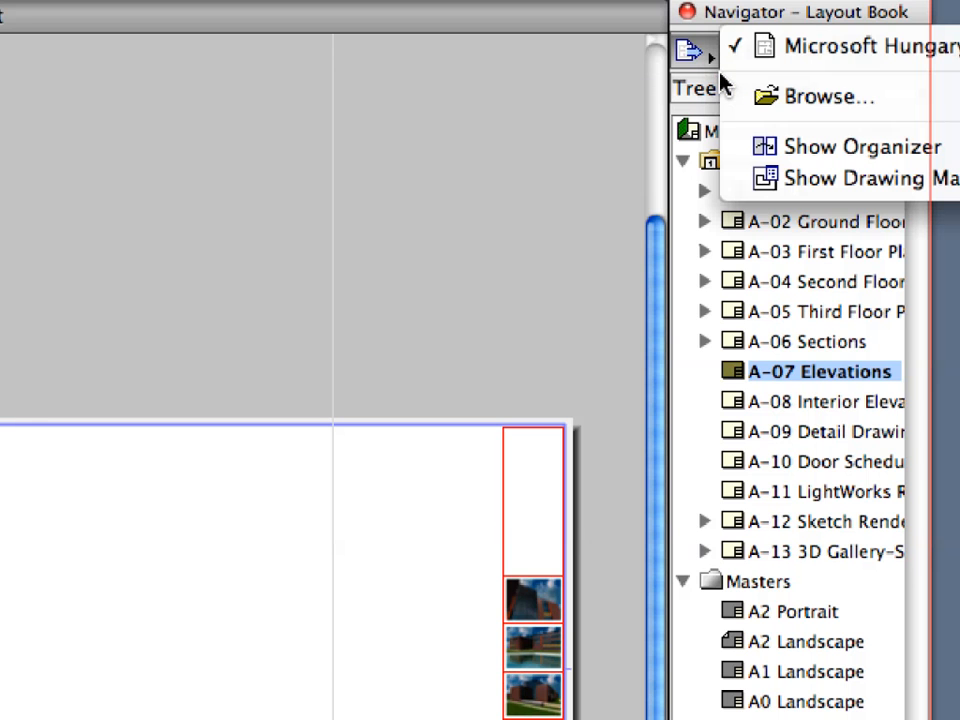
pyautogui.moveTo(850, 148)
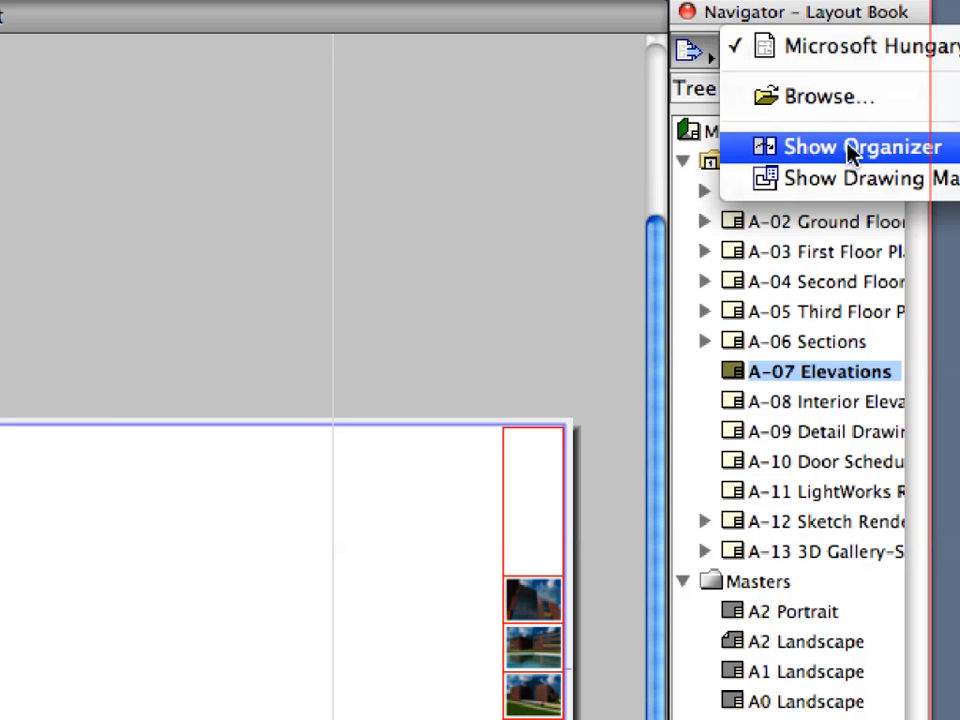
pyautogui.moveTo(948, 156)
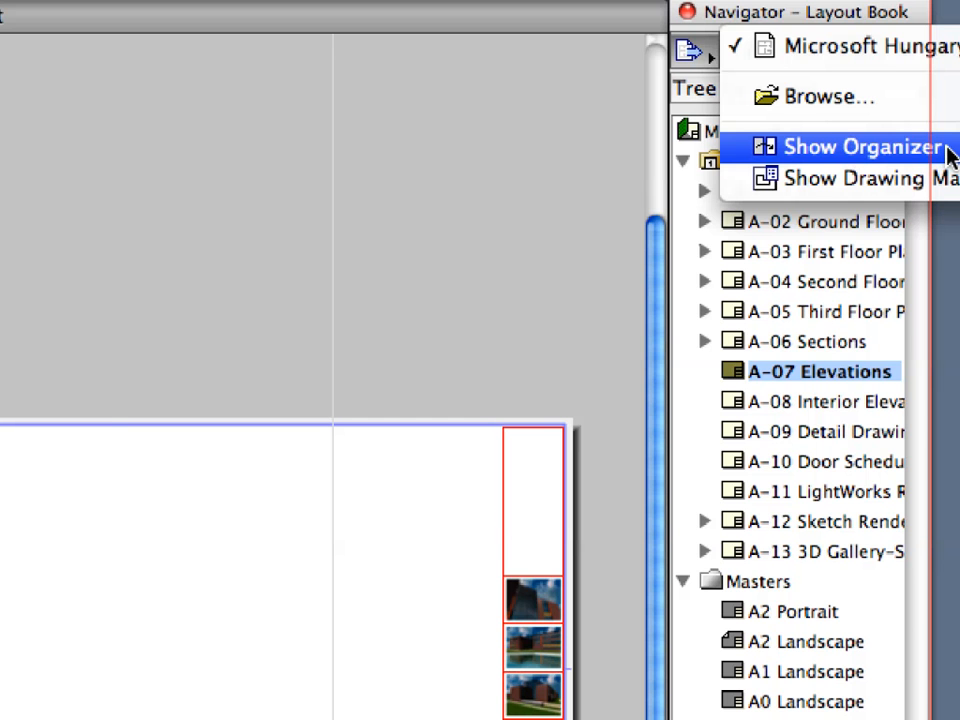
pyautogui.click(862, 146)
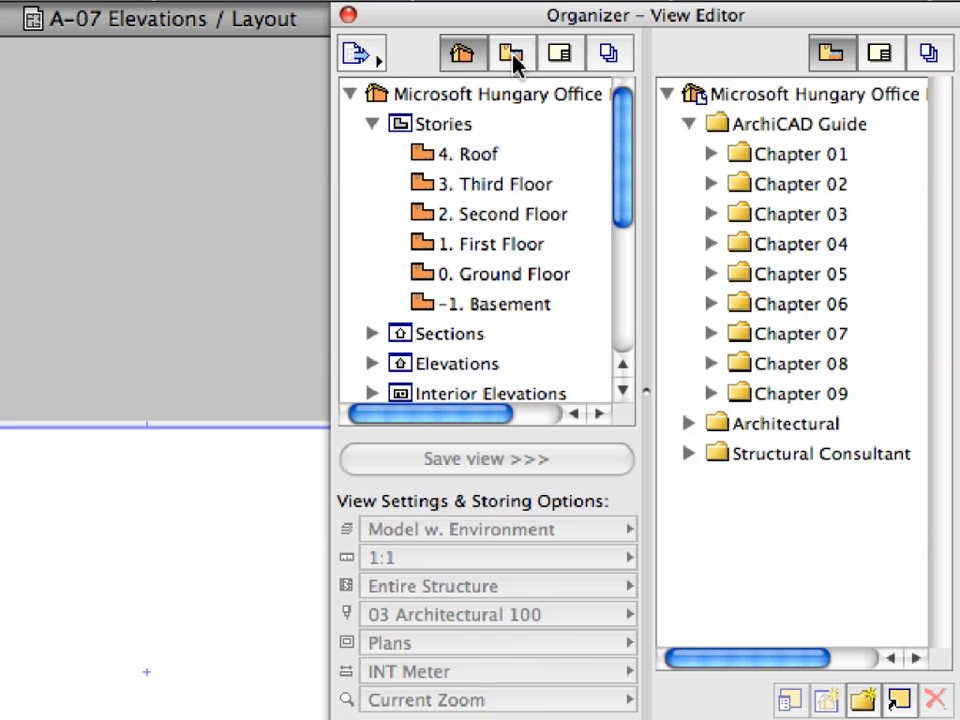
# Set the Organizer to View Map beside Layout Book and expand Architectural > Elevations
pyautogui.click(512, 52)
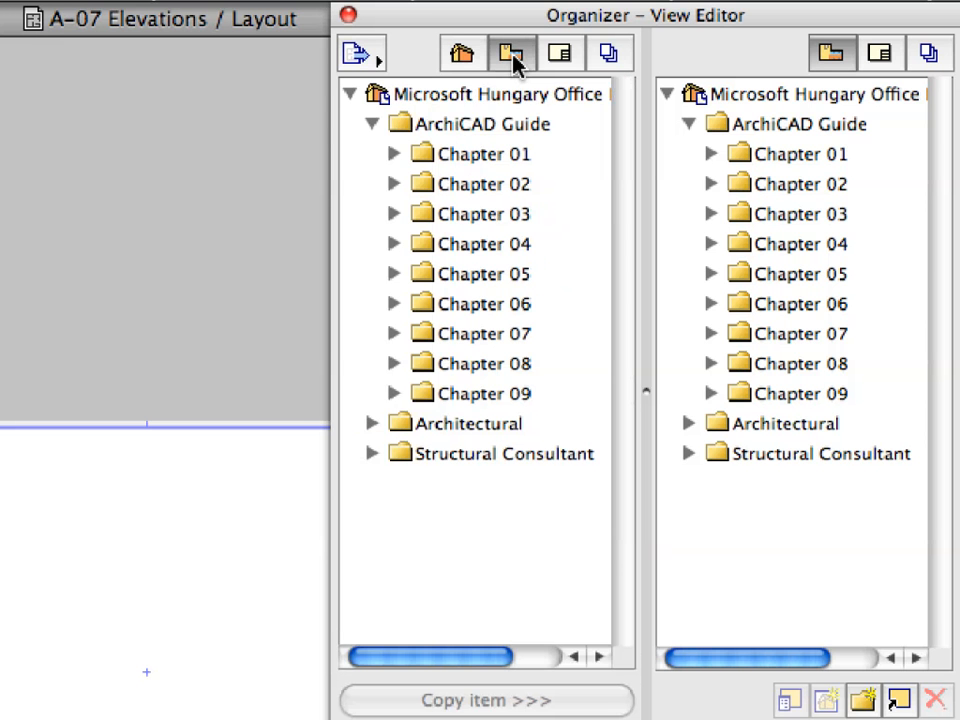
pyautogui.moveTo(512, 52)
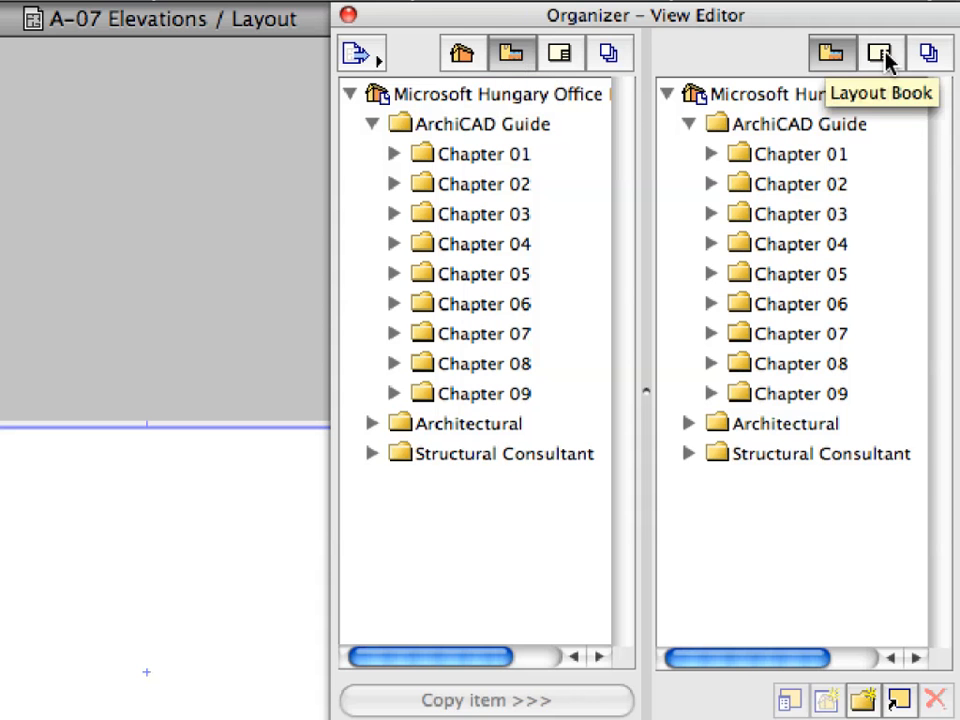
pyautogui.click(880, 52)
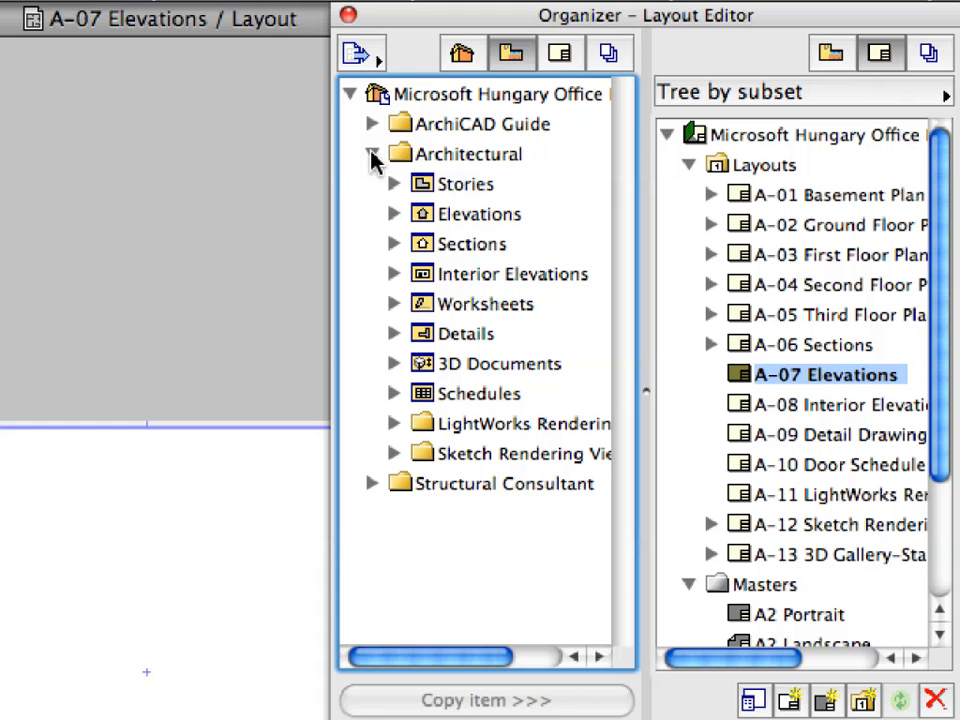
pyautogui.click(392, 212)
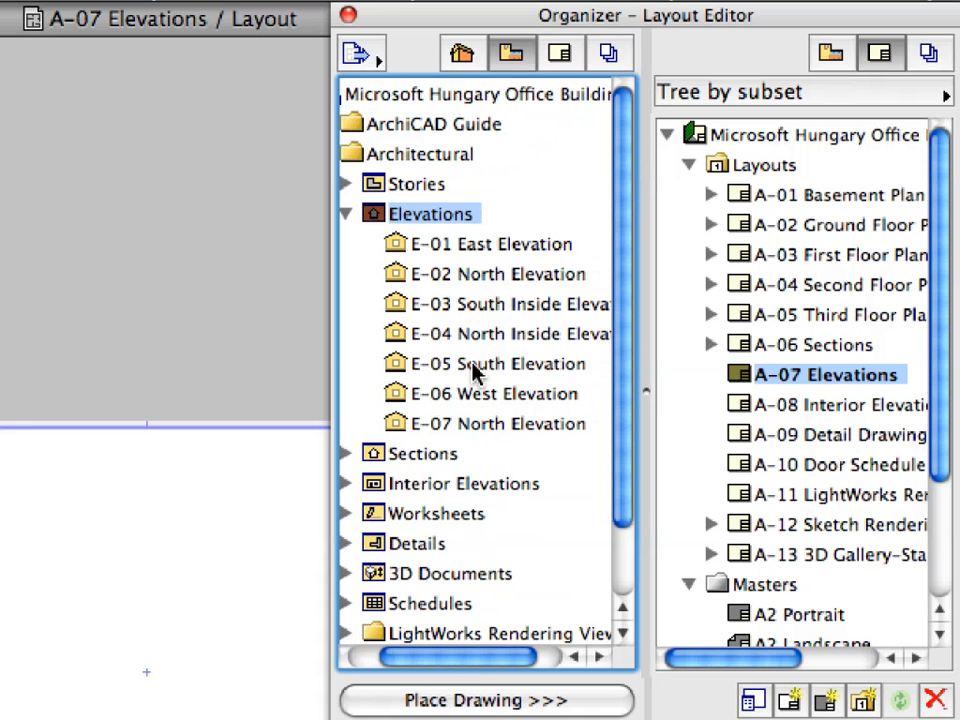
# Drag views E-01 East through E-06 West Elevation onto layout A-07 Elevations
pyautogui.click(492, 244)
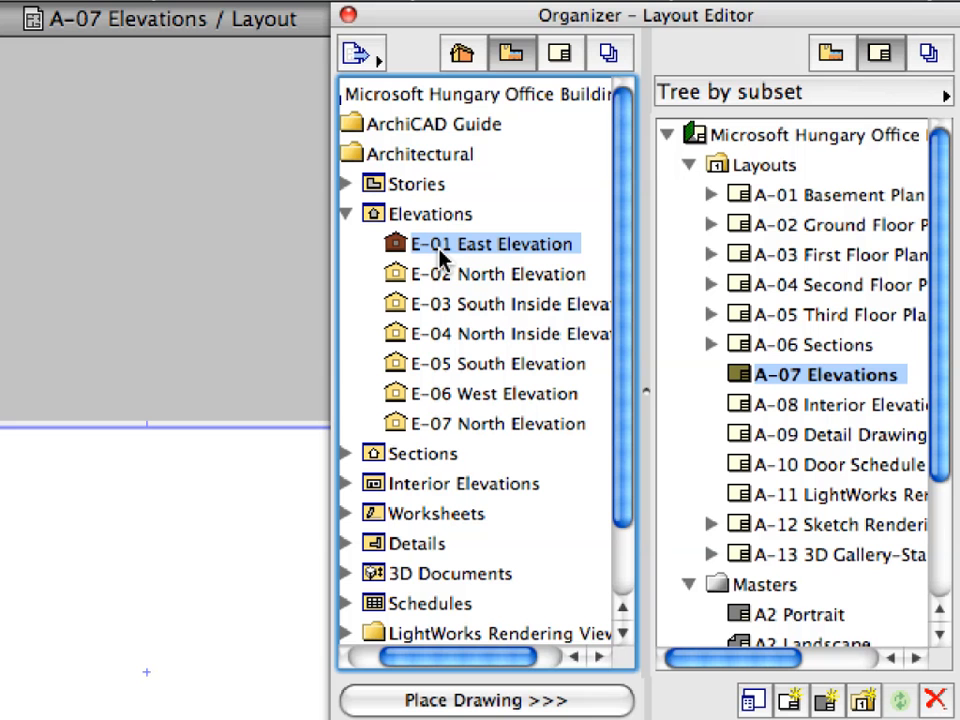
pyautogui.moveTo(470, 330)
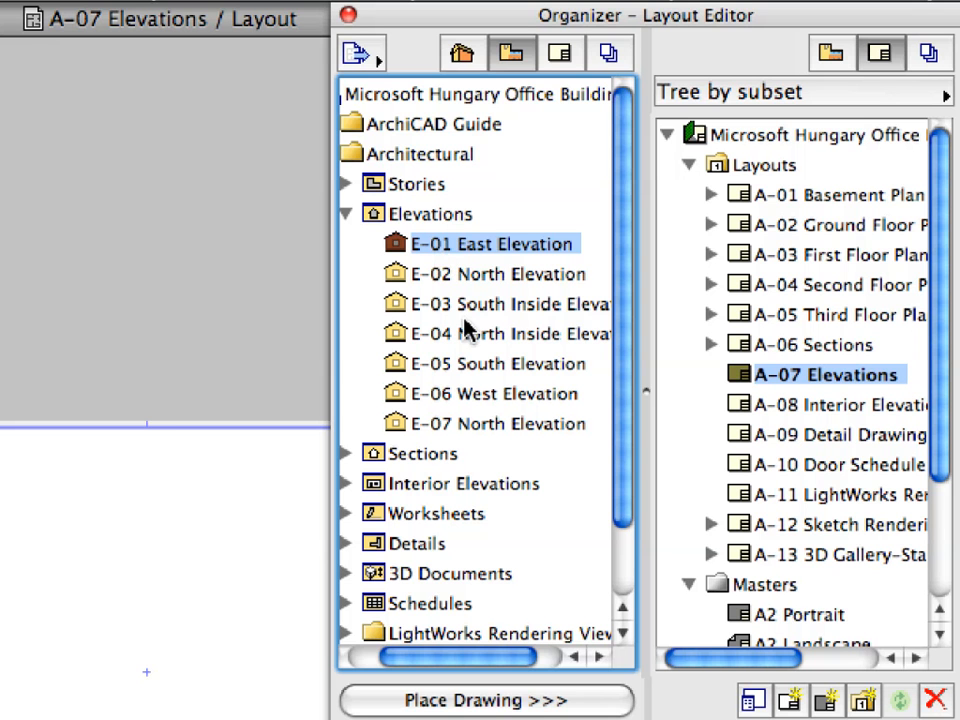
pyautogui.click(484, 392)
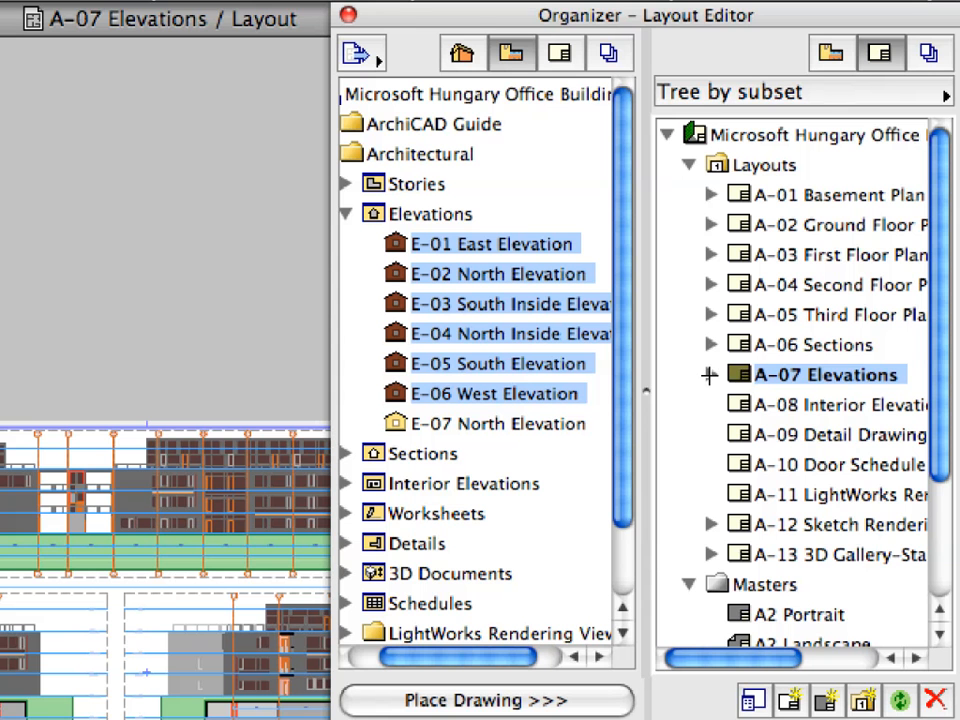
pyautogui.click(712, 374)
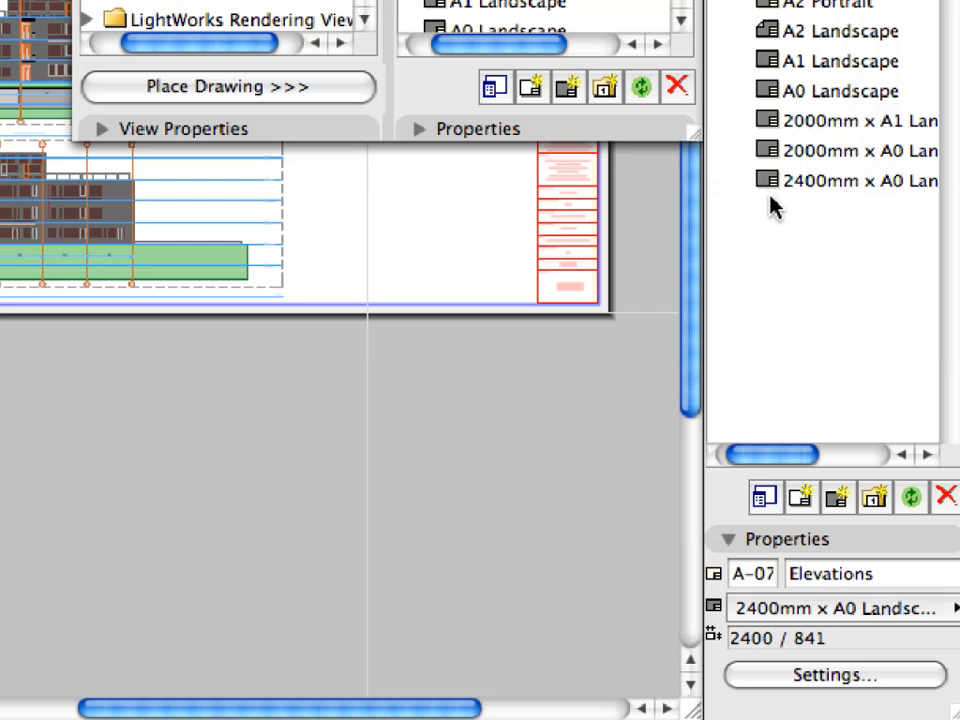
# Show the Drawing Placement settings of the 2400mm x A0 Landscape master
pyautogui.click(856, 180)
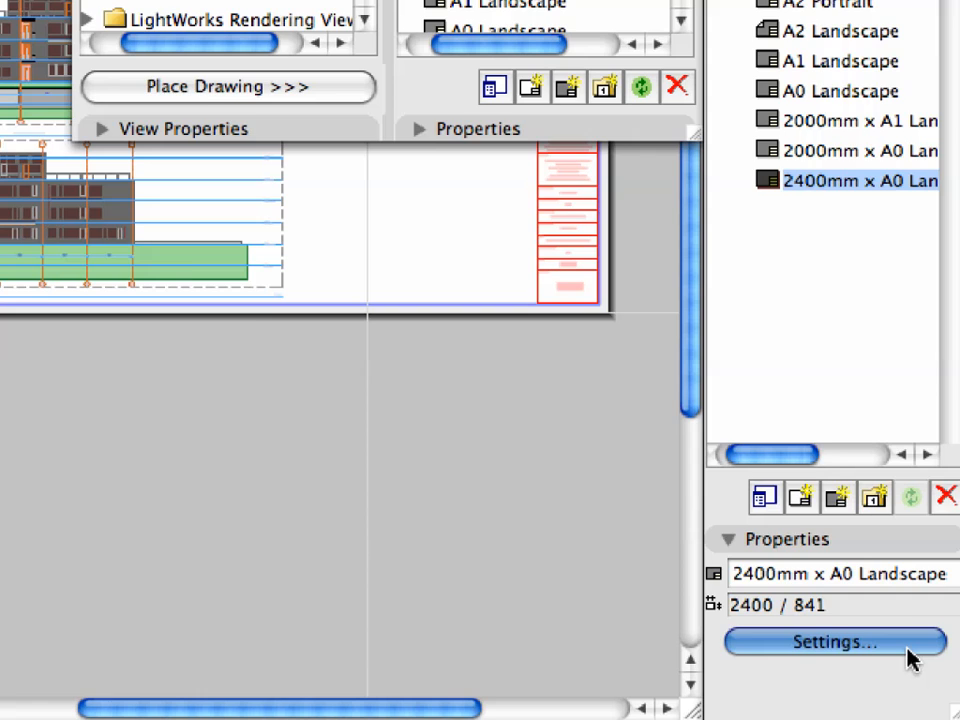
pyautogui.click(836, 642)
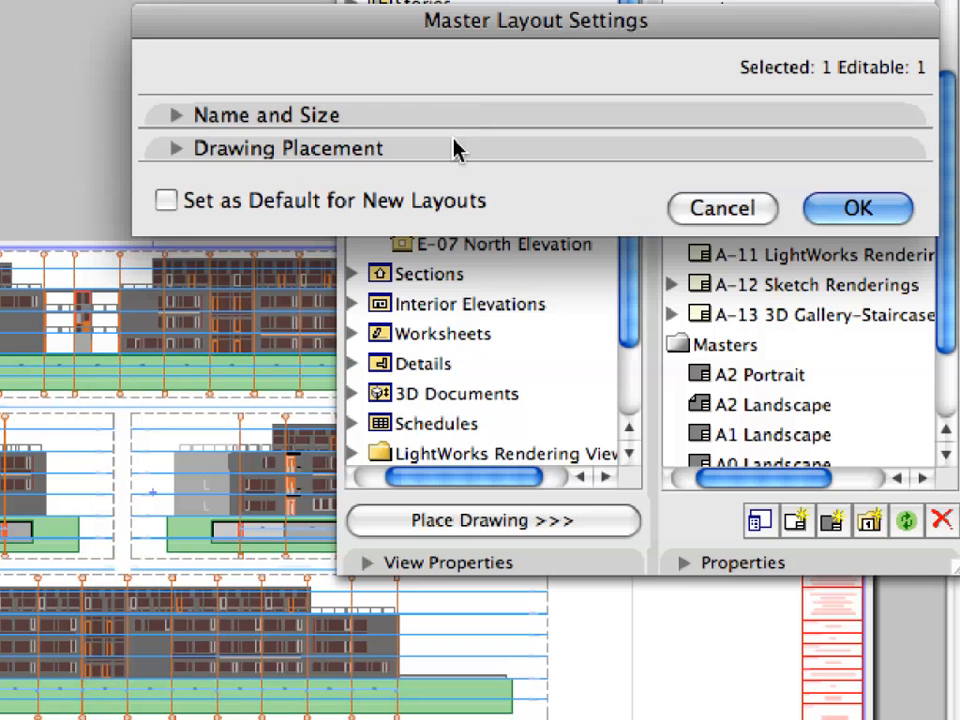
pyautogui.click(288, 148)
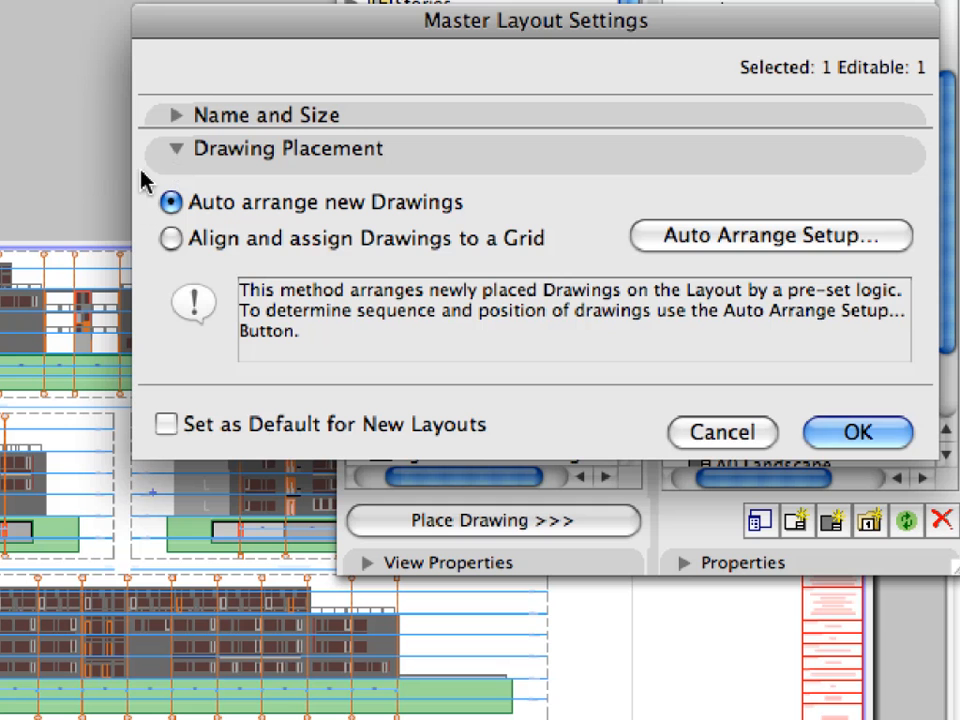
pyautogui.moveTo(470, 204)
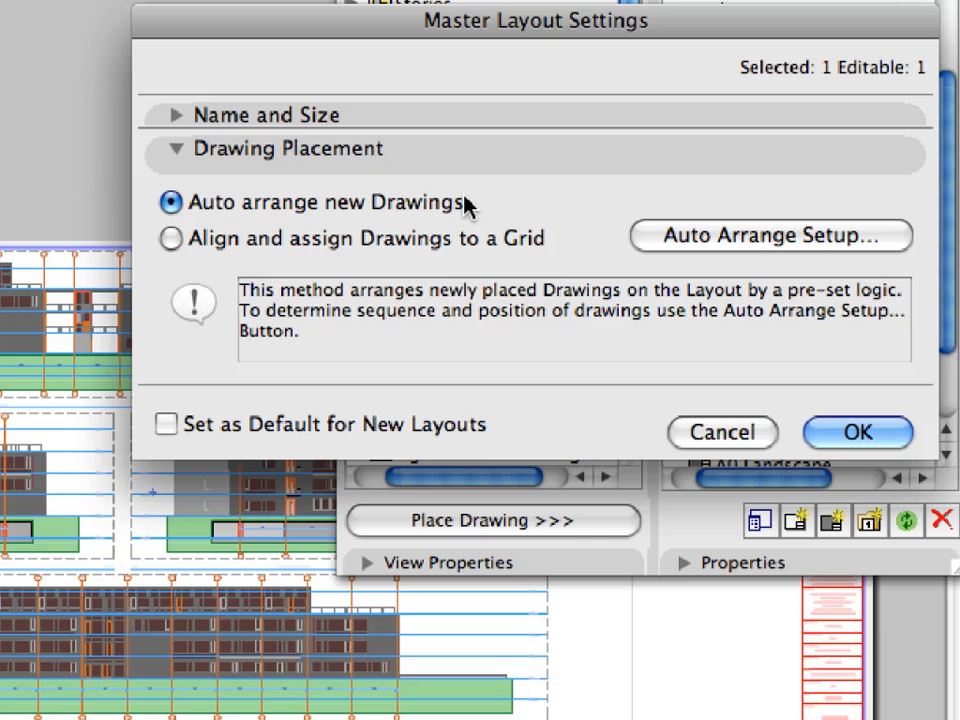
pyautogui.moveTo(676, 252)
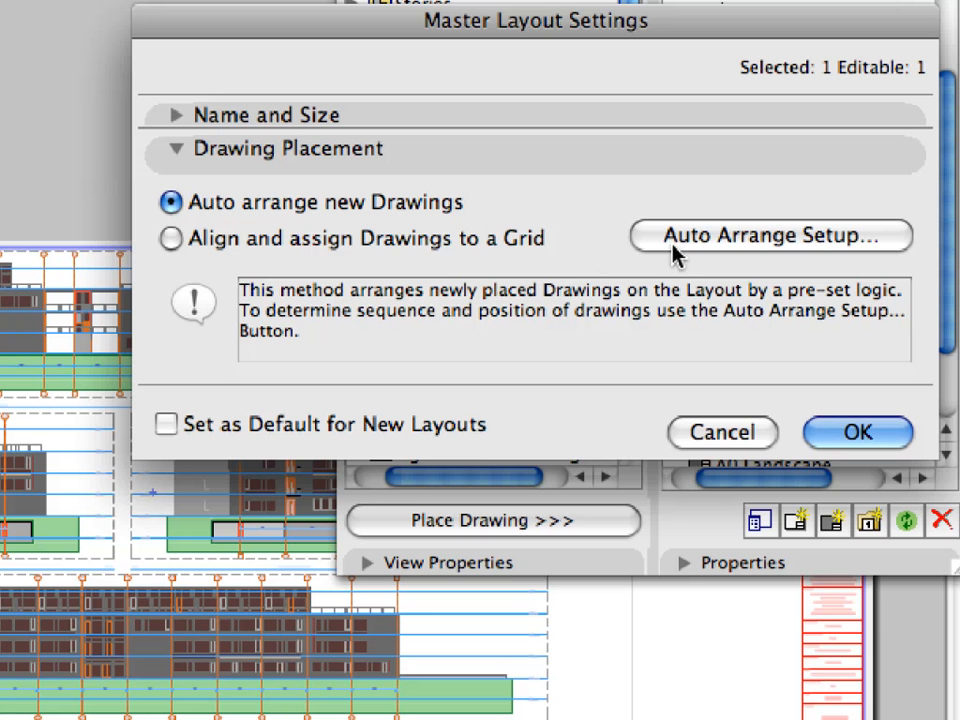
# Inspect Auto Arrange Setup, then cancel both dialogs leaving the master unchanged
pyautogui.click(768, 236)
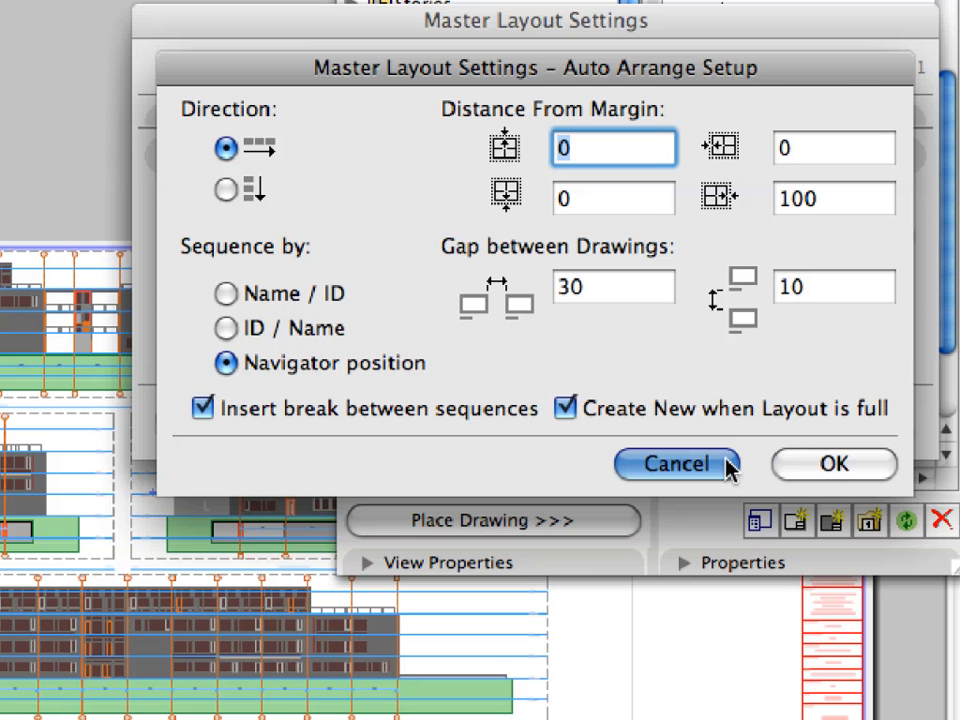
pyautogui.click(676, 464)
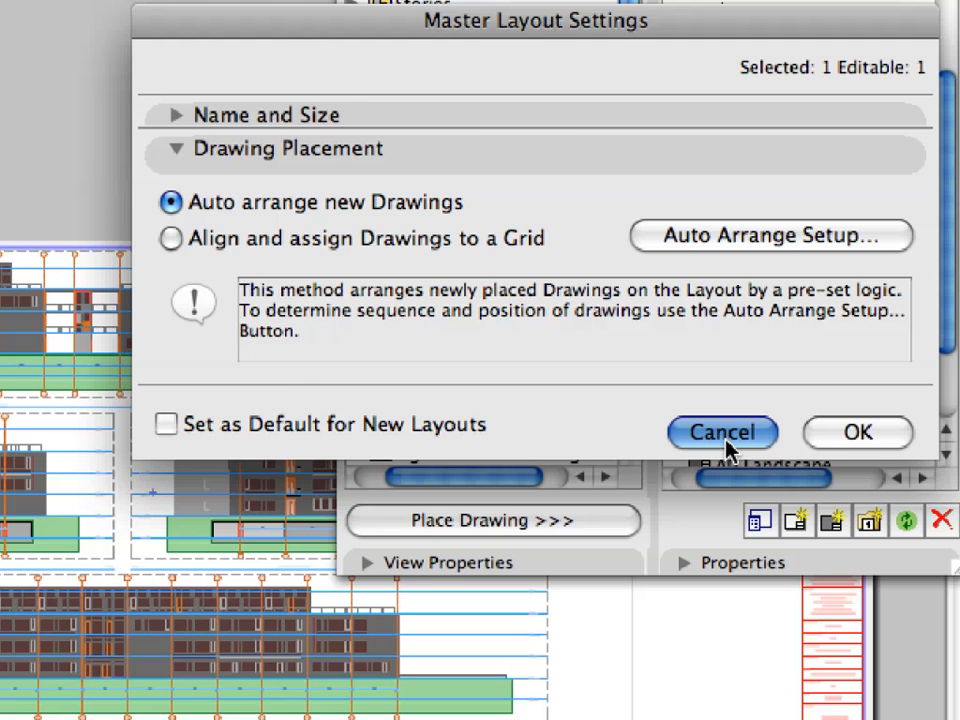
pyautogui.click(720, 432)
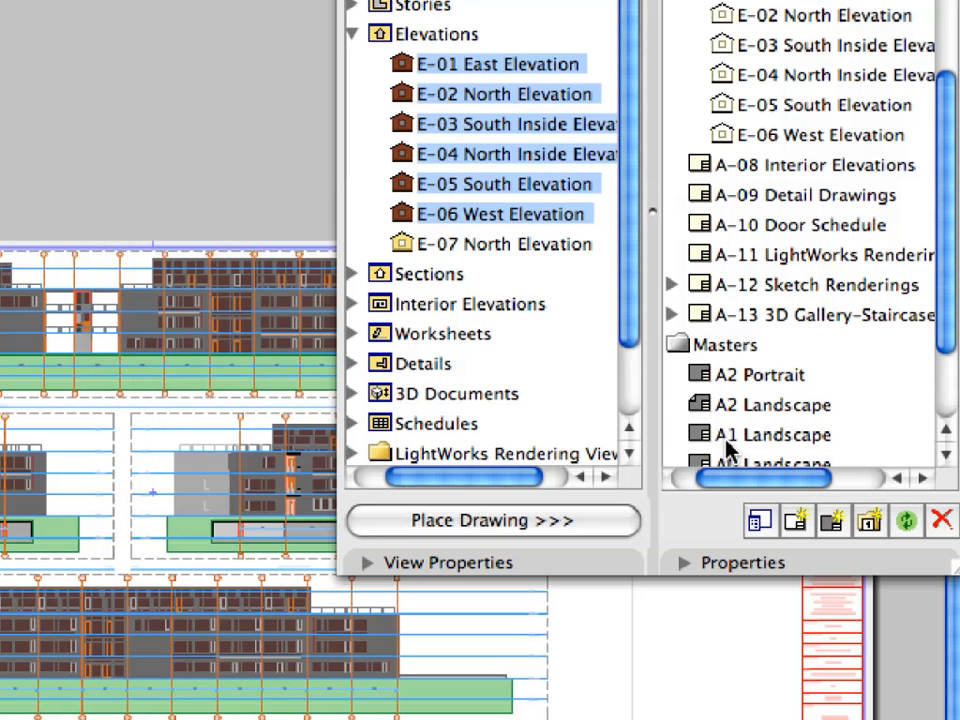
# Open layout A-08 Interior Elevations and fit the whole sheet in the window
pyautogui.click(816, 164)
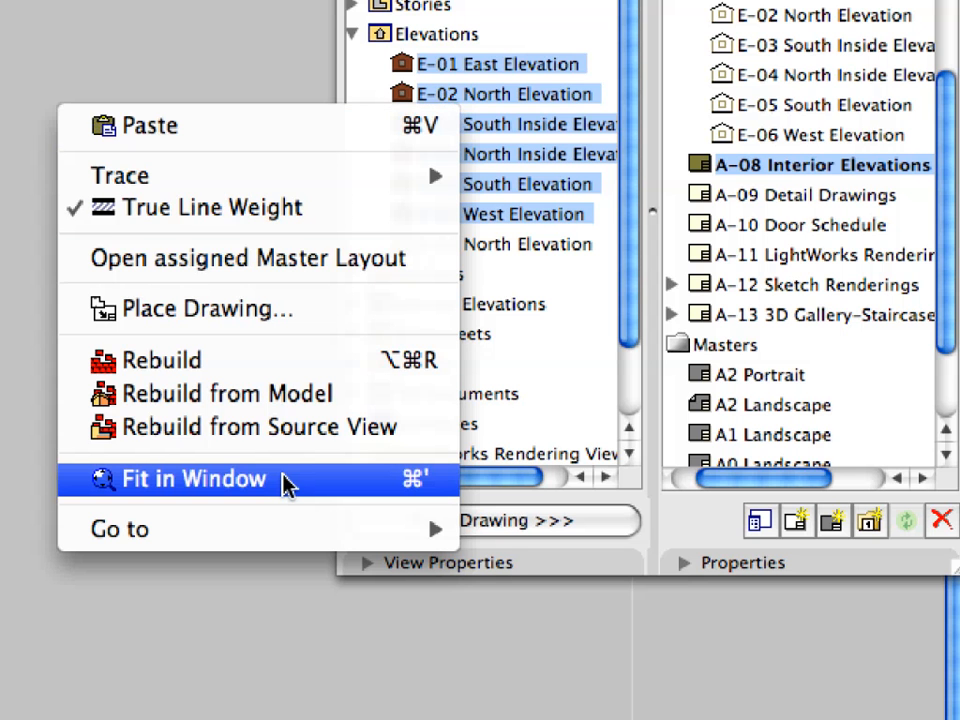
pyautogui.click(192, 480)
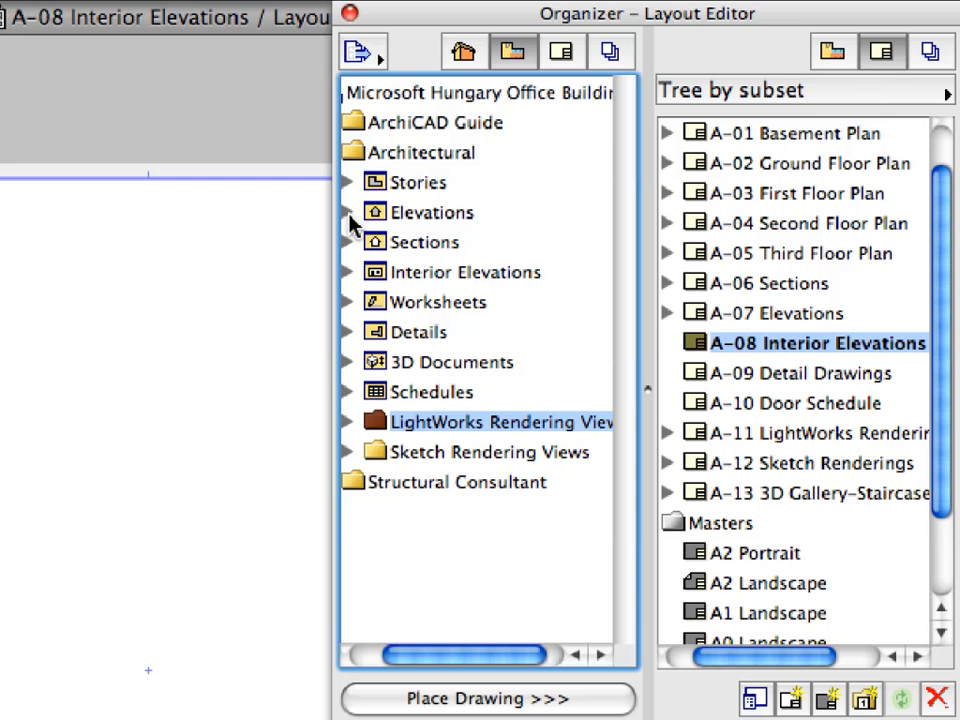
# Drag the Interior Elevations view folder onto layout A-08 Interior Elevations
pyautogui.click(464, 272)
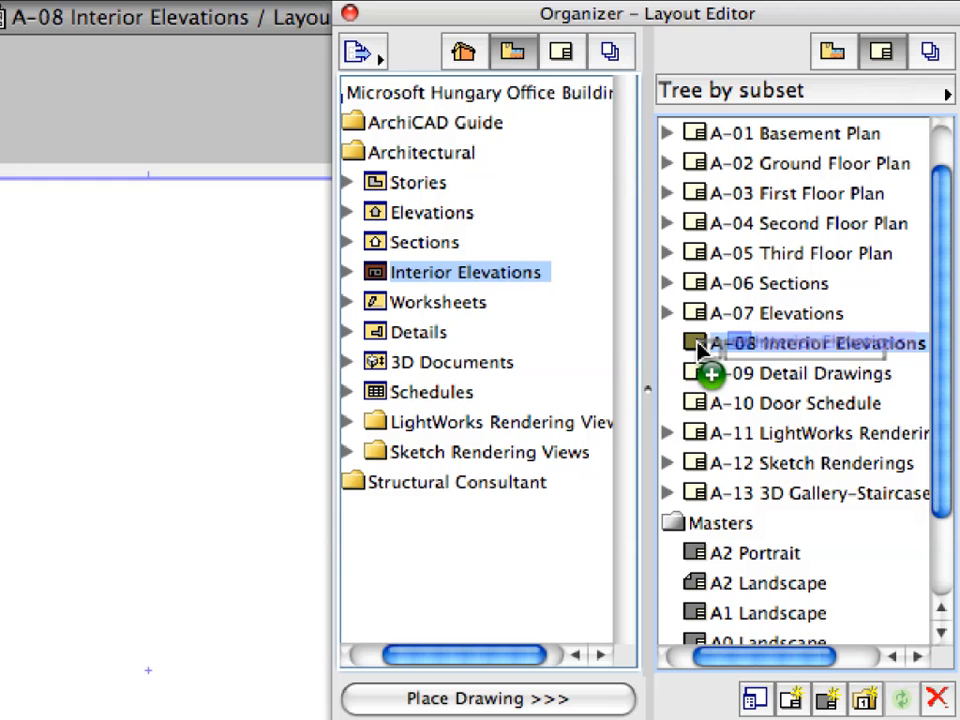
pyautogui.doubleClick(818, 342)
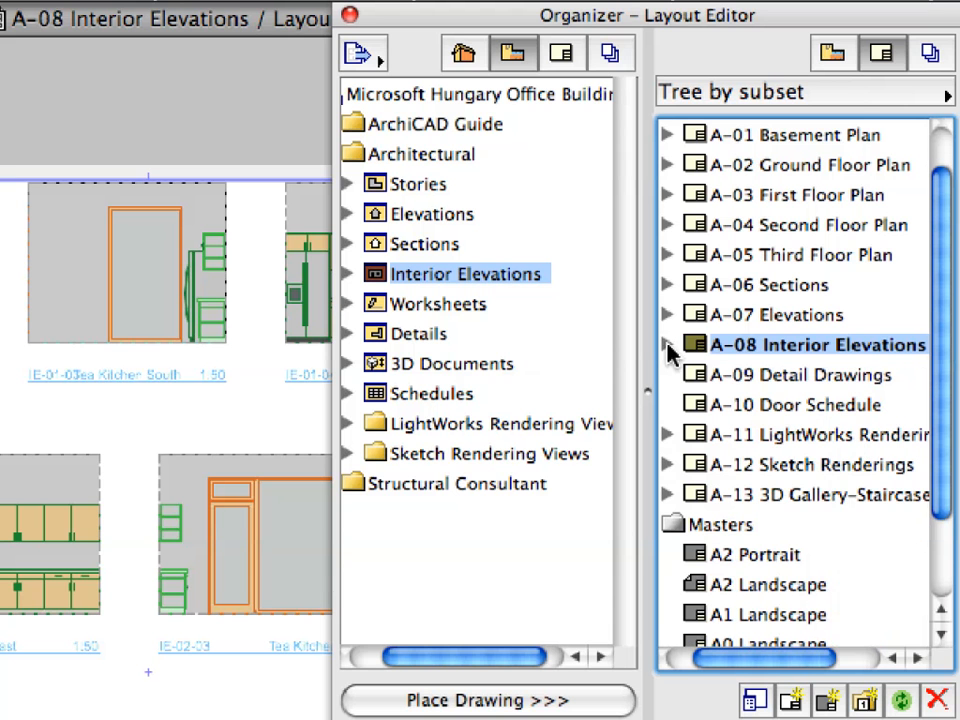
# Open layout A-09 Detail Drawings fitted in view and select its A0 Landscape master (1189 by 841)
pyautogui.click(802, 374)
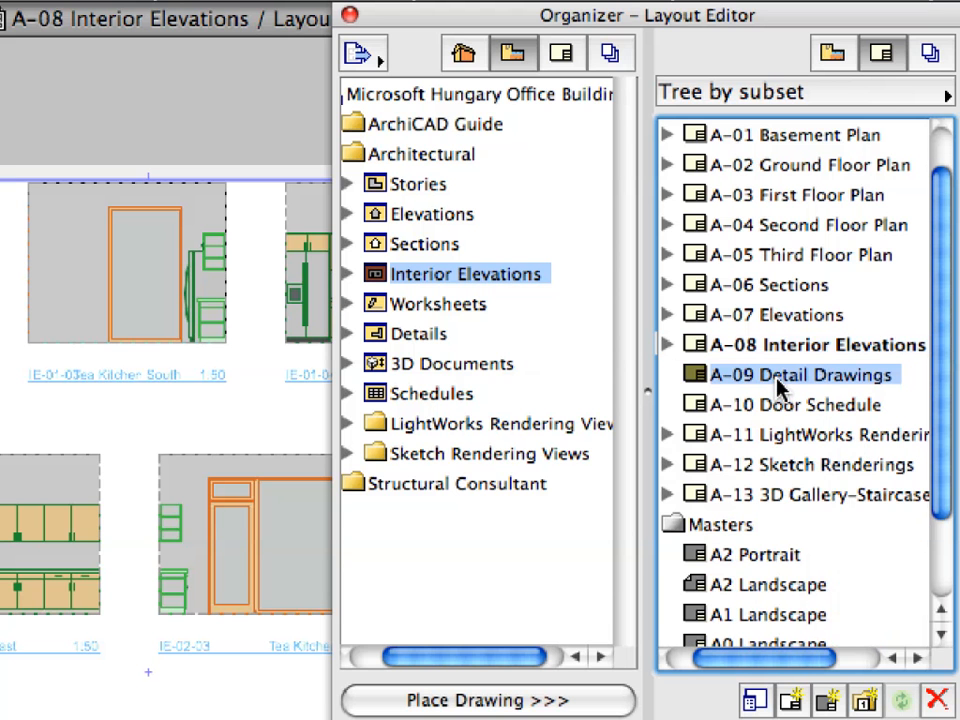
pyautogui.doubleClick(800, 374)
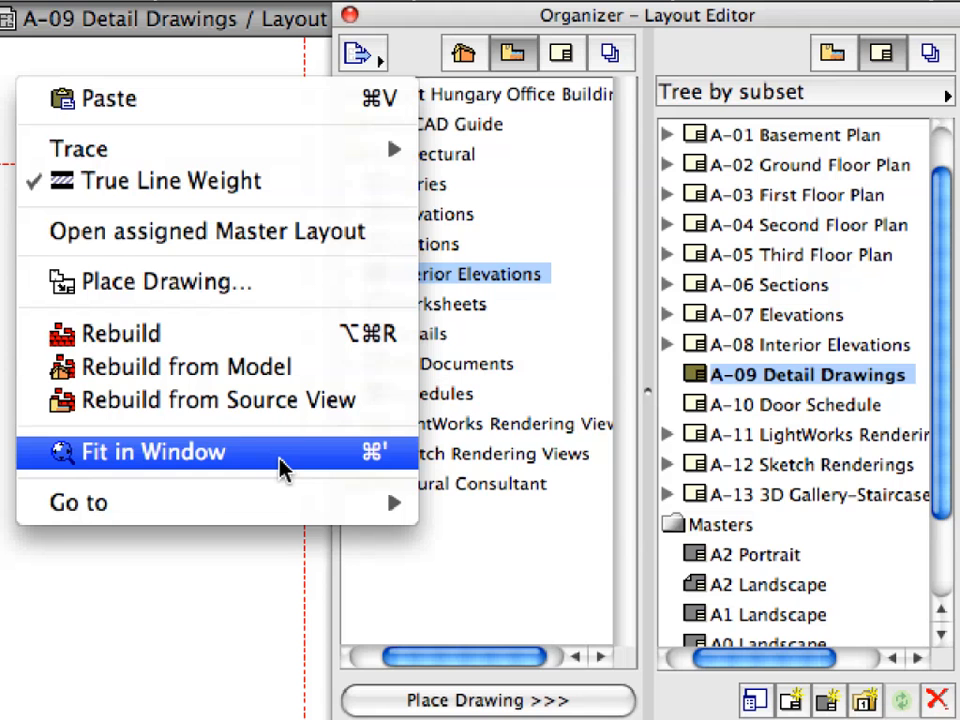
pyautogui.click(152, 452)
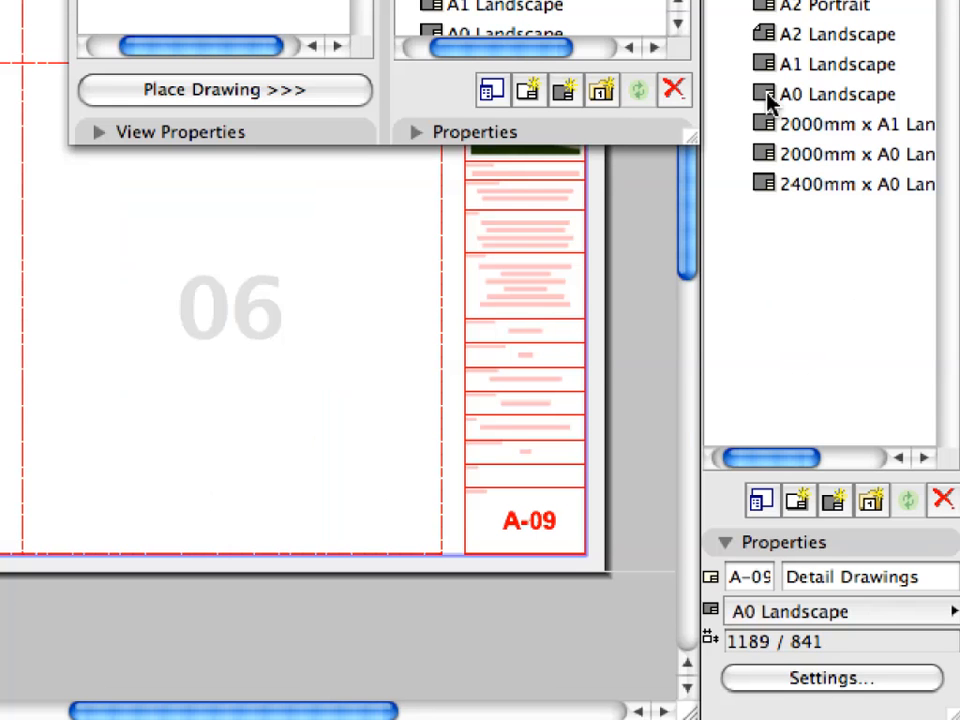
pyautogui.click(838, 94)
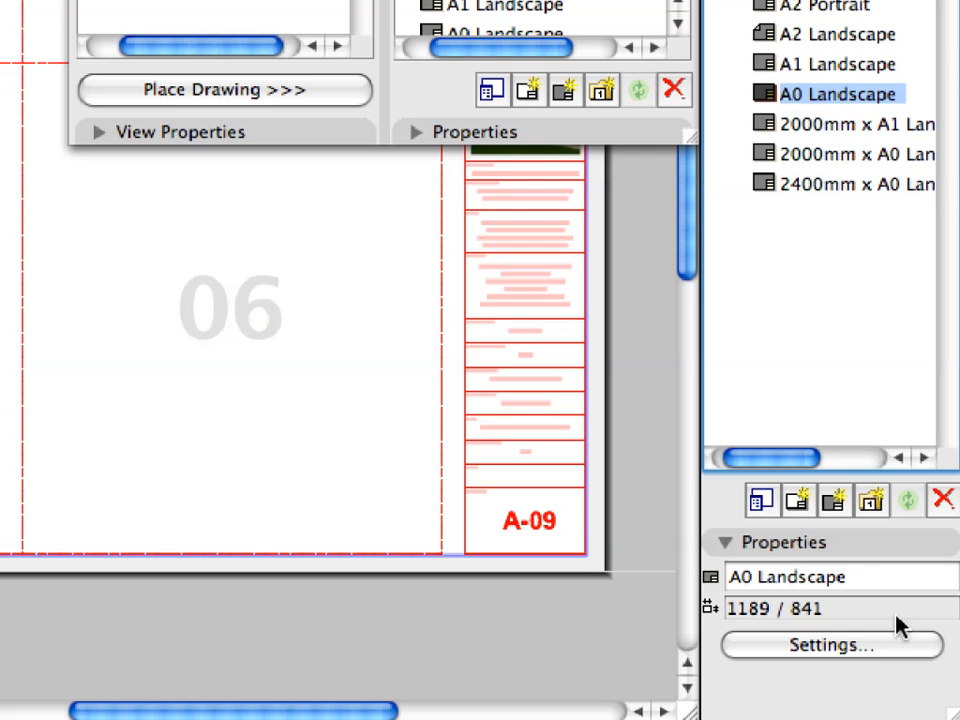
pyautogui.moveTo(900, 648)
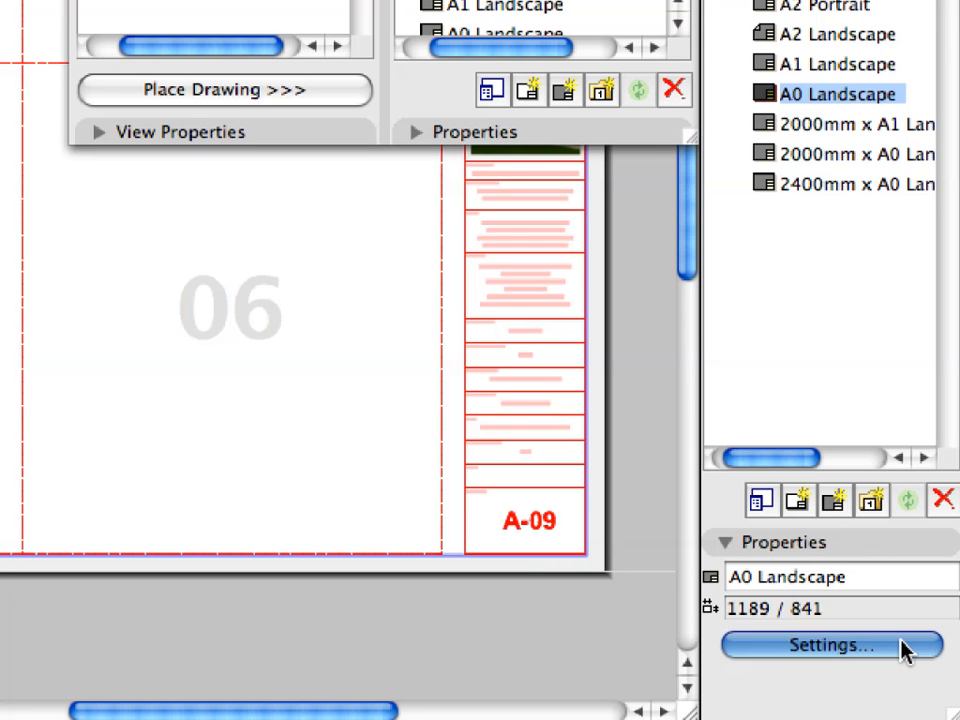
# Review the A0 Landscape master's 3×2 drawing-placement grid setup and close it unchanged
pyautogui.click(828, 644)
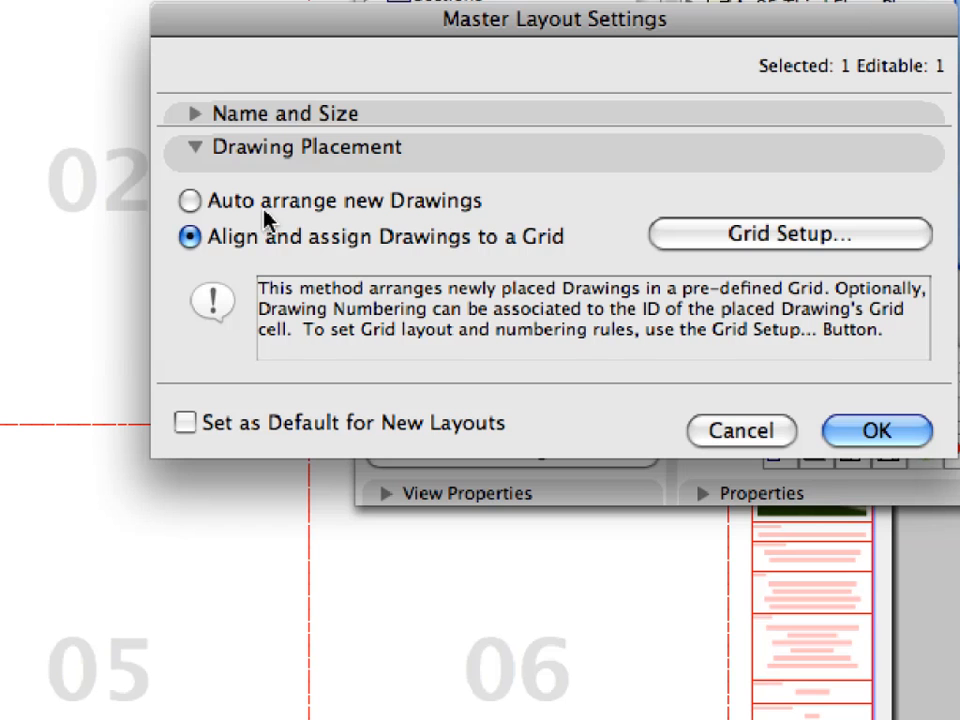
pyautogui.moveTo(588, 256)
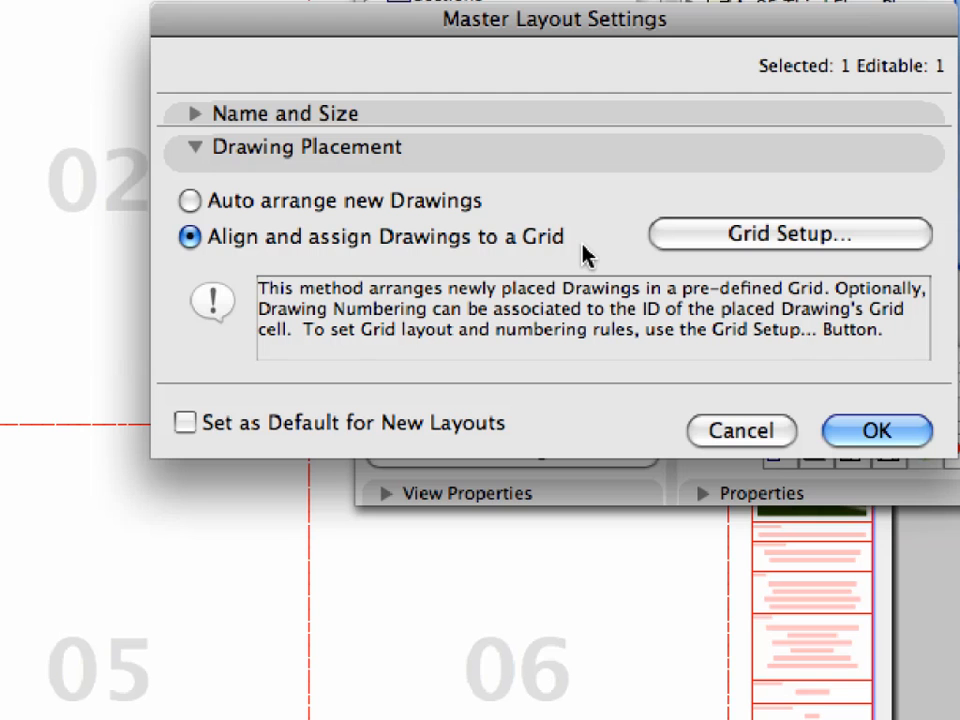
pyautogui.moveTo(690, 240)
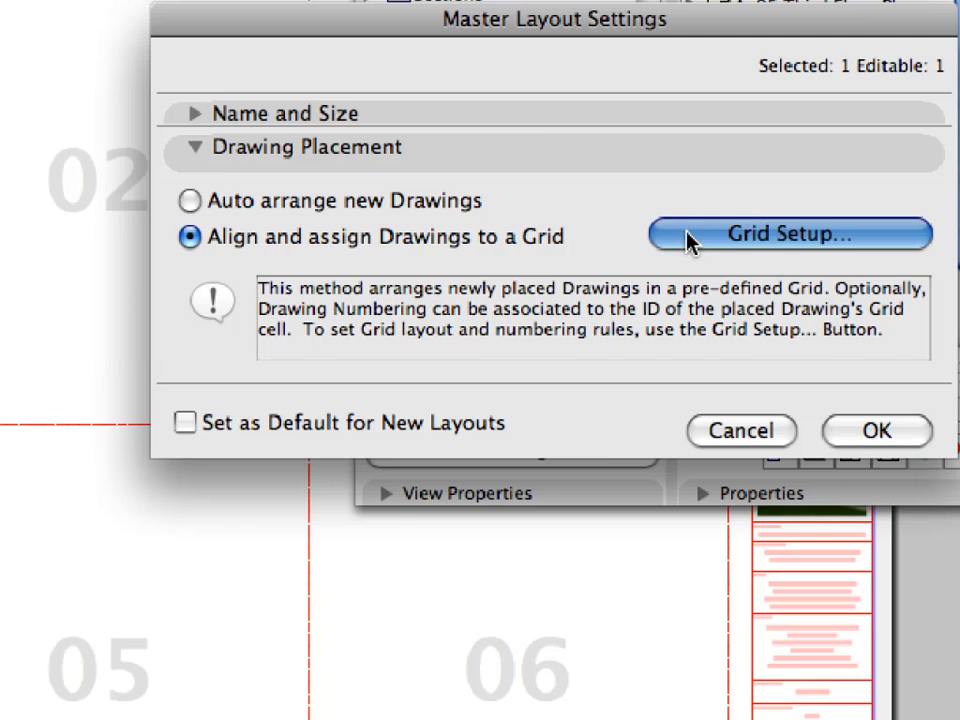
pyautogui.click(788, 232)
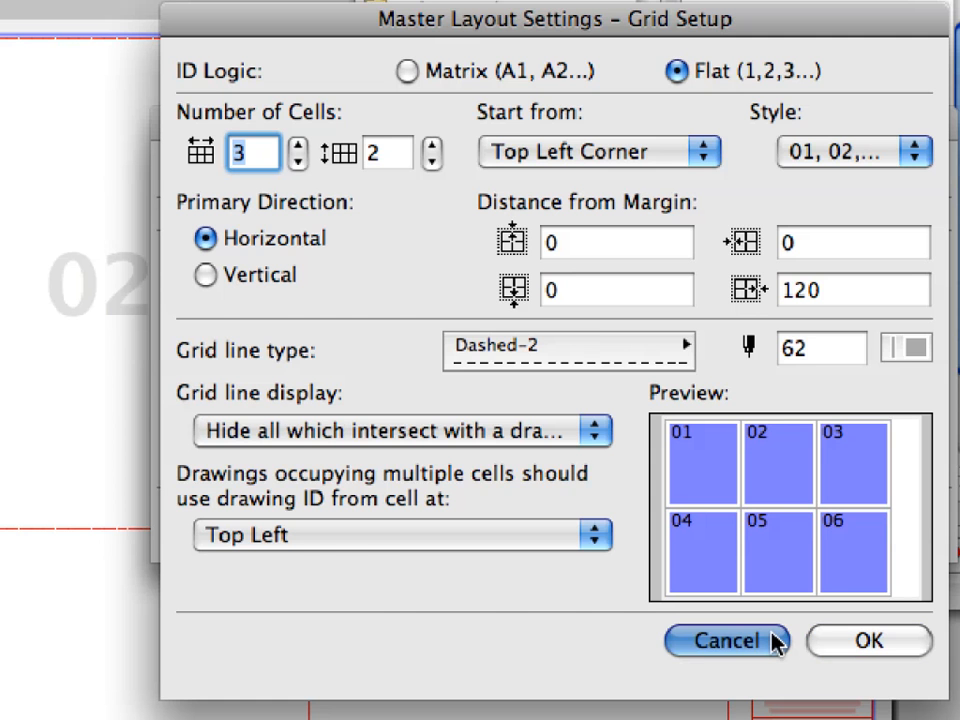
pyautogui.click(728, 640)
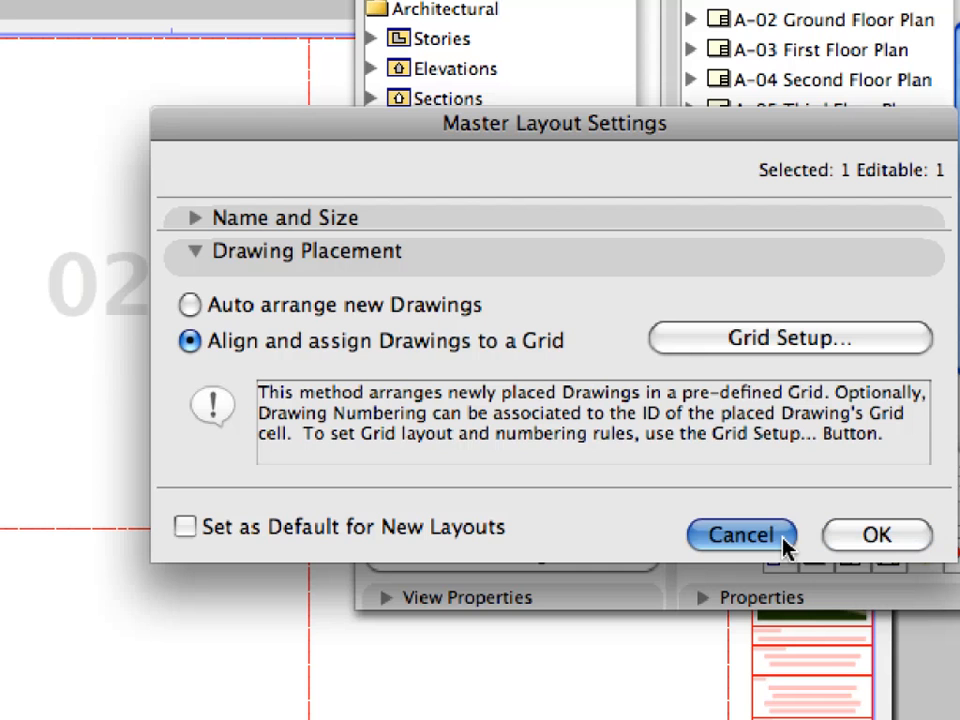
# Drag the Details view folder from the Project Map onto the A-09 Detail Drawings layout
pyautogui.click(742, 536)
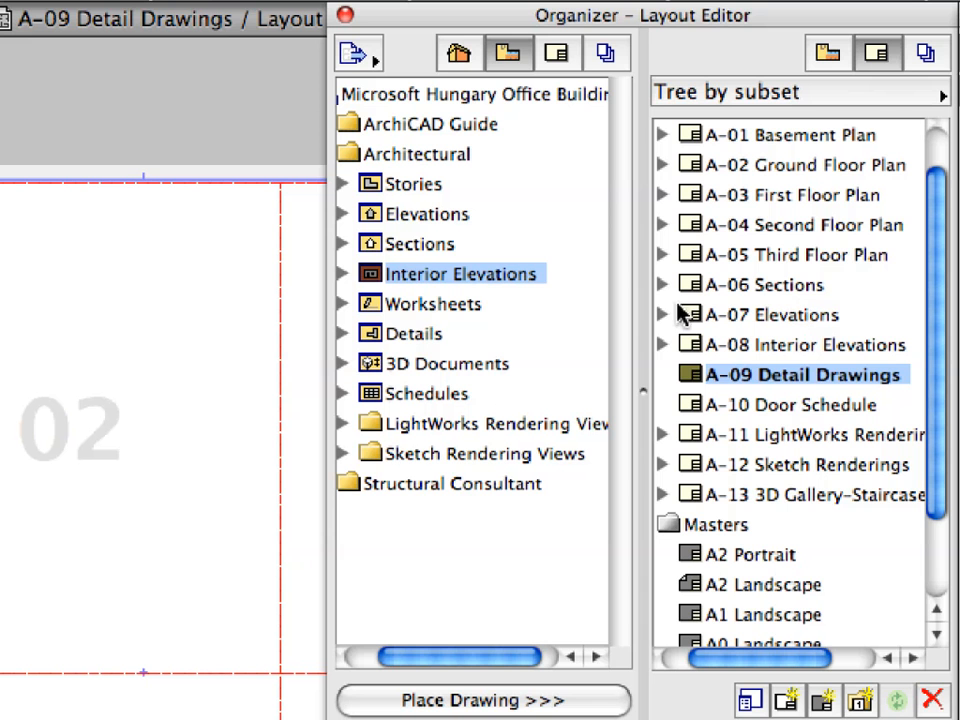
pyautogui.click(412, 332)
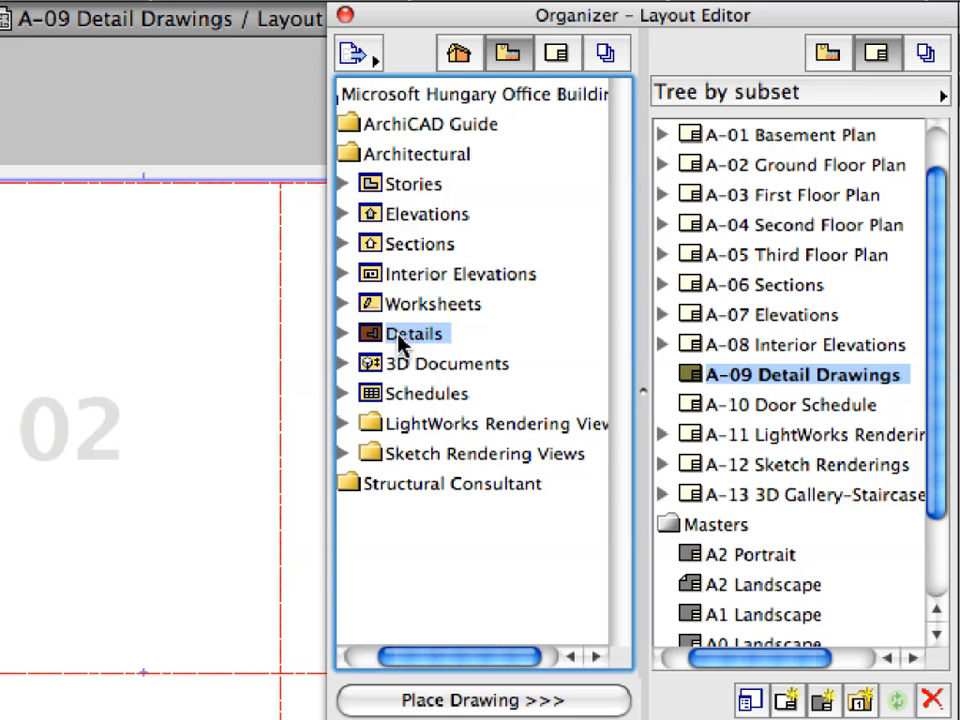
pyautogui.moveTo(376, 344)
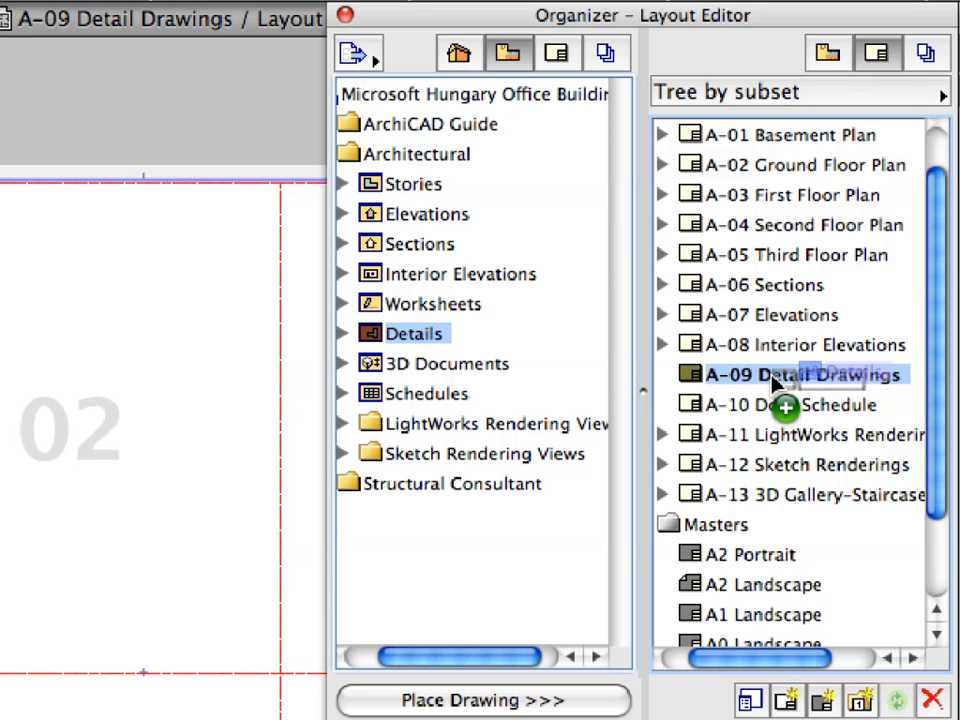
pyautogui.doubleClick(804, 374)
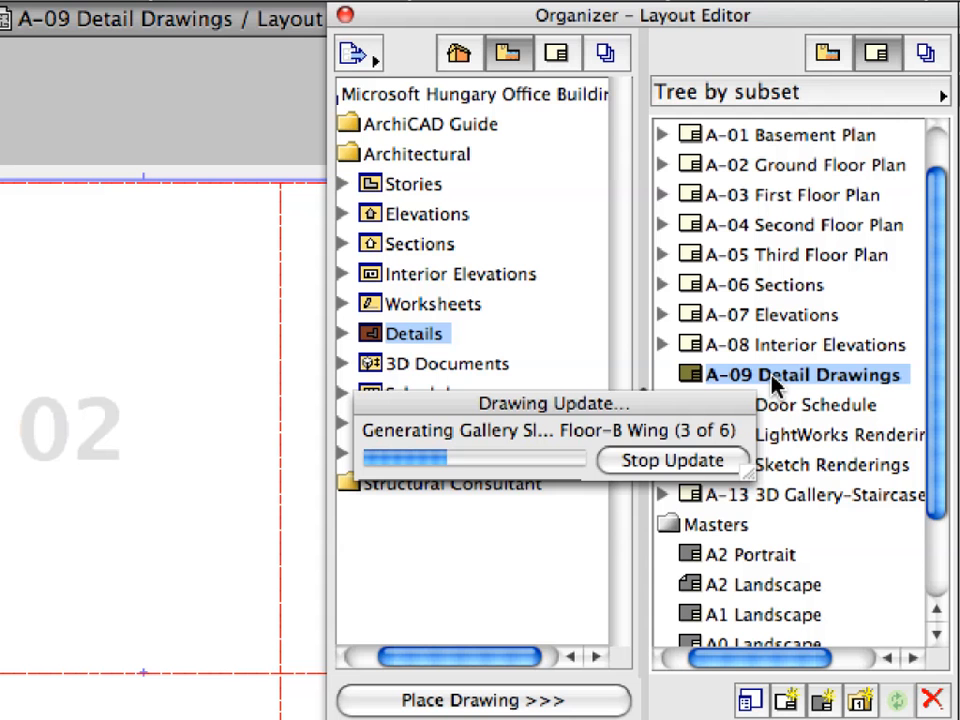
pyautogui.click(662, 374)
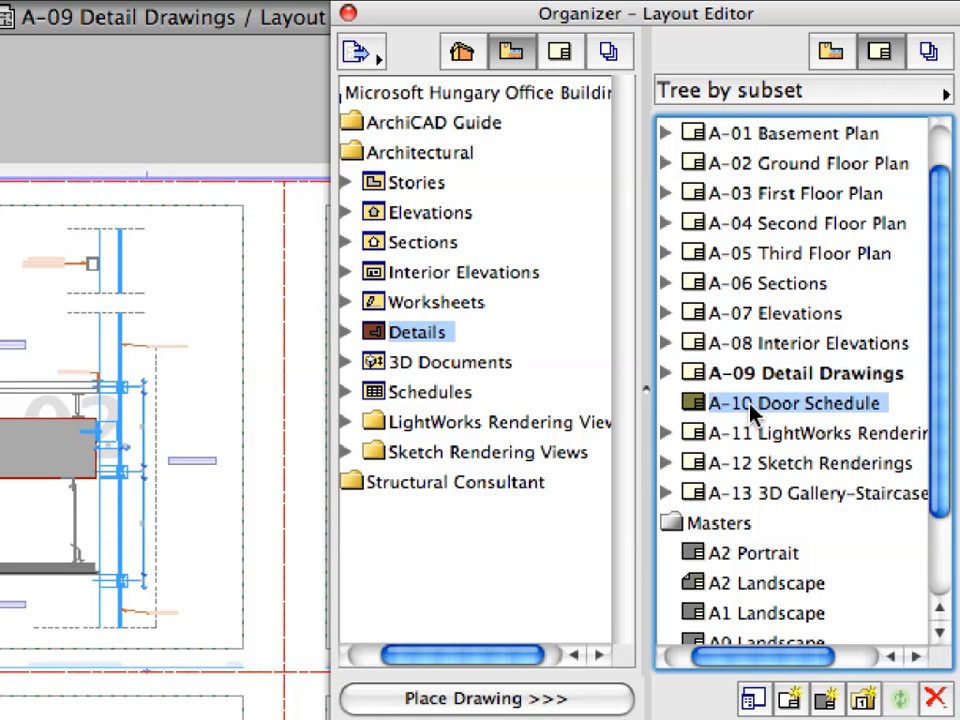
# Fit the A-10 sheet in view and place the D-01 Door Schedule from Schedules > Element onto it
pyautogui.doubleClick(796, 402)
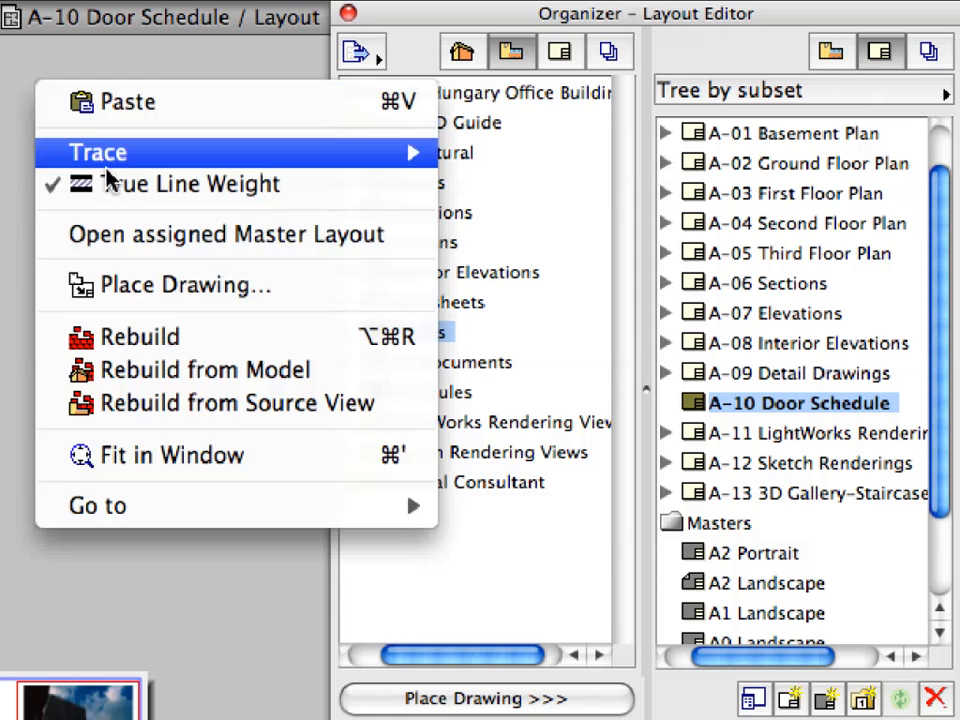
pyautogui.moveTo(284, 456)
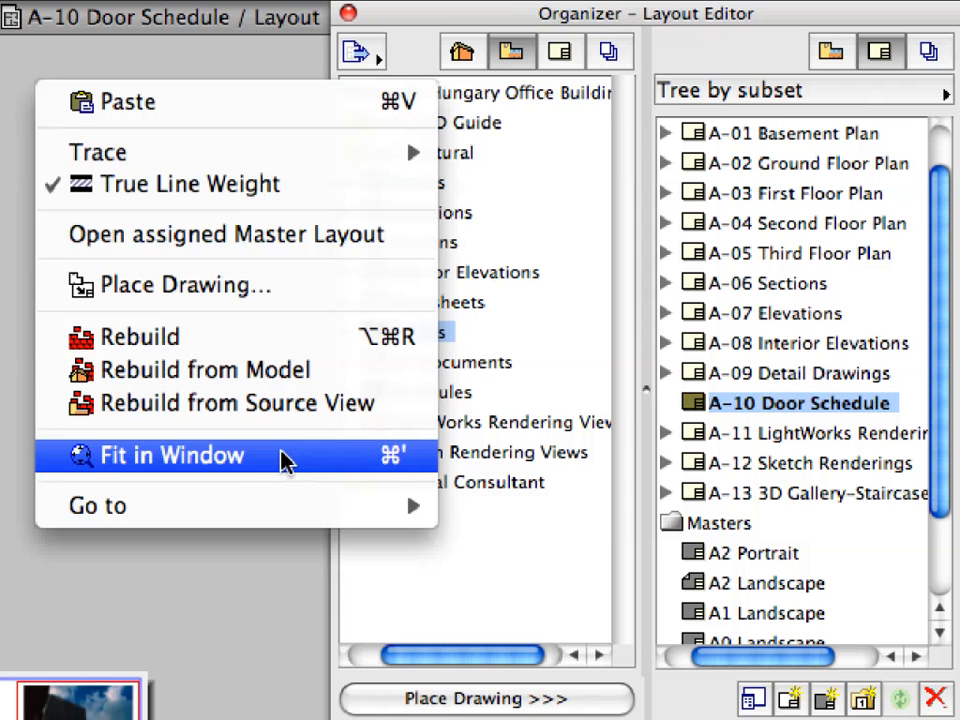
pyautogui.click(170, 456)
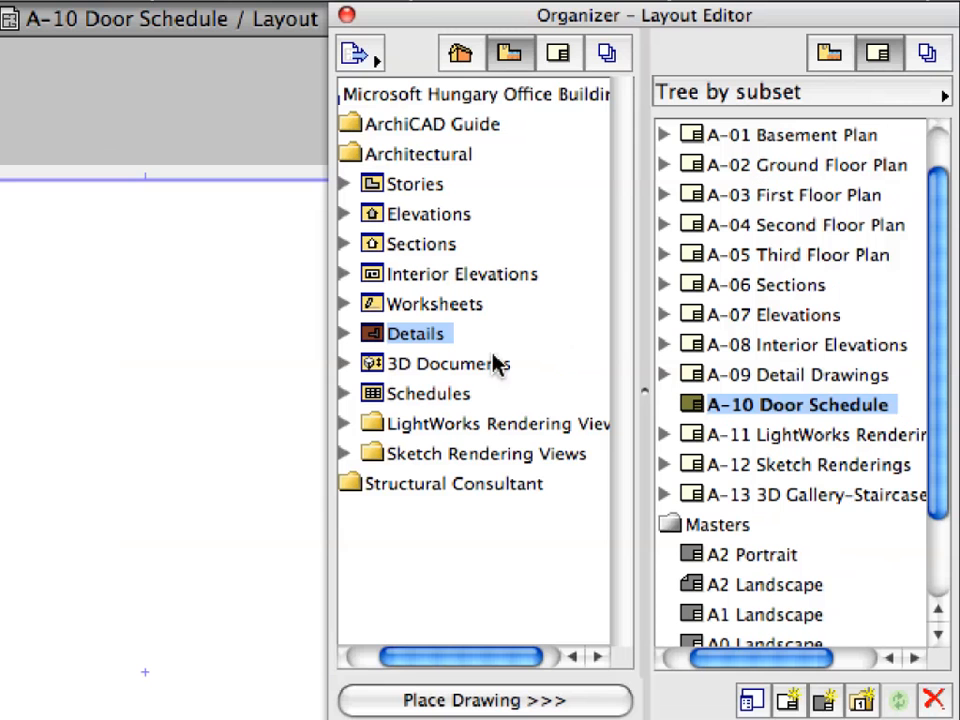
pyautogui.click(344, 392)
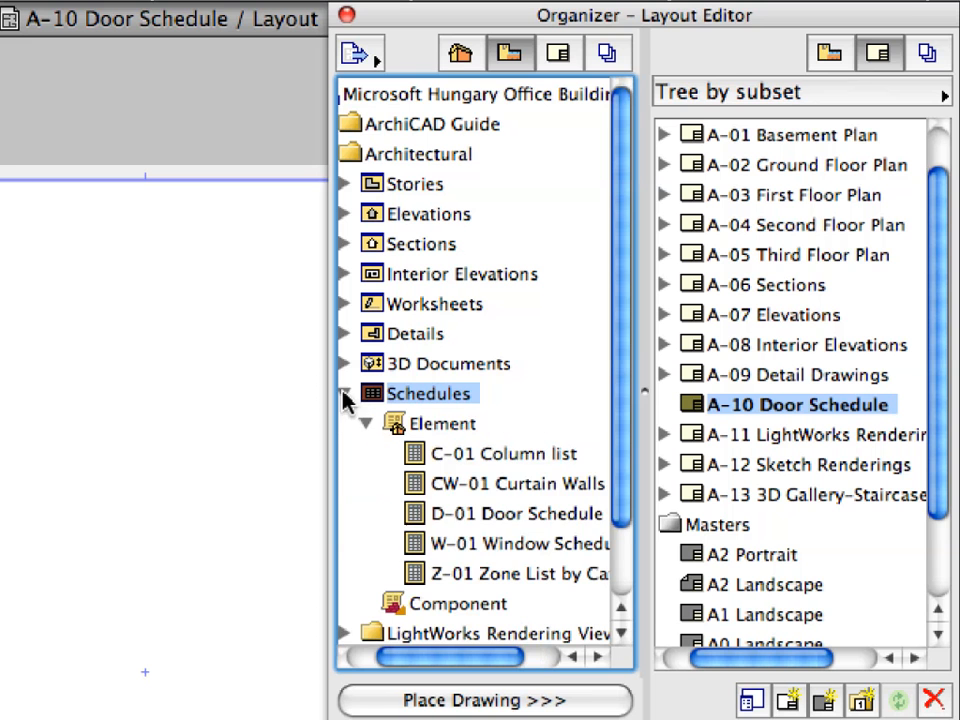
pyautogui.click(516, 512)
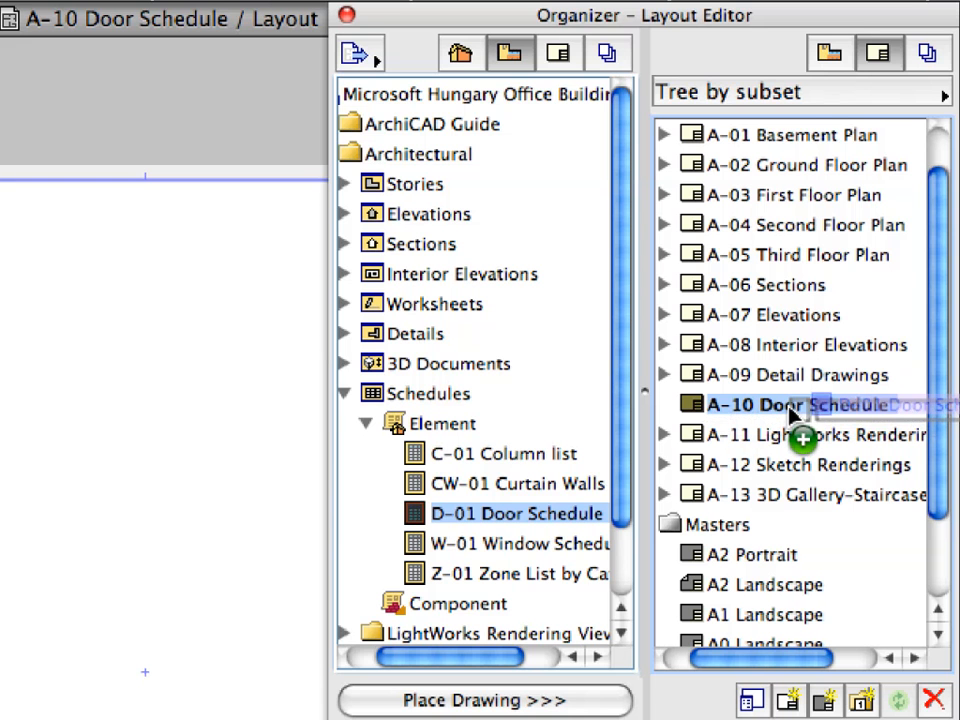
pyautogui.doubleClick(790, 404)
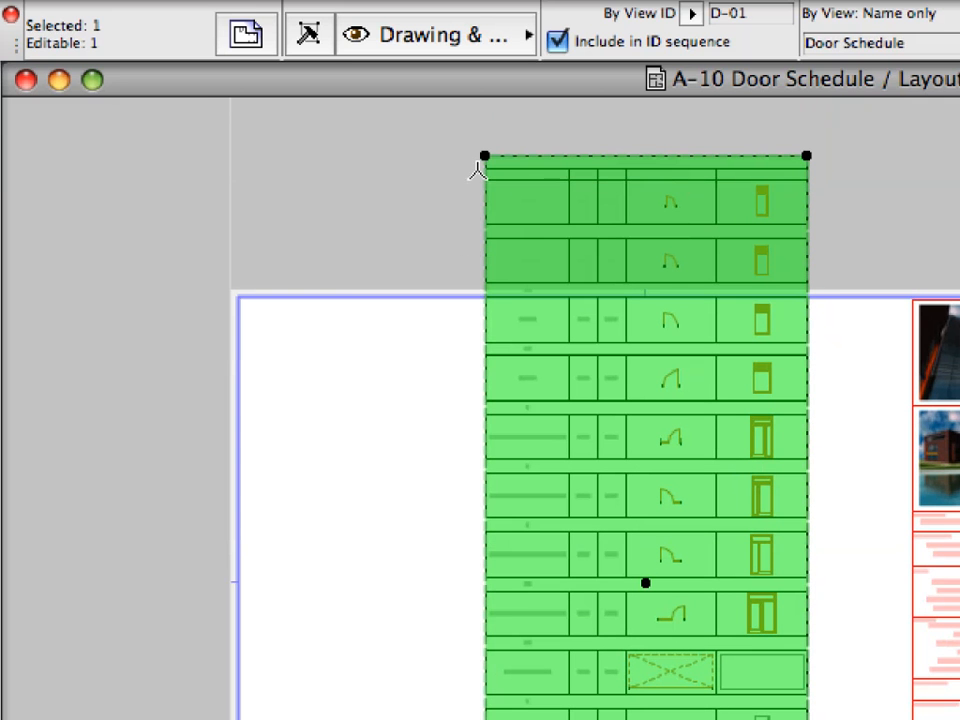
# Snap the D-01 Door Schedule's top-left node to the A-10 sheet's top-left margin corner
pyautogui.moveTo(484, 156); pyautogui.dragTo(408, 190)
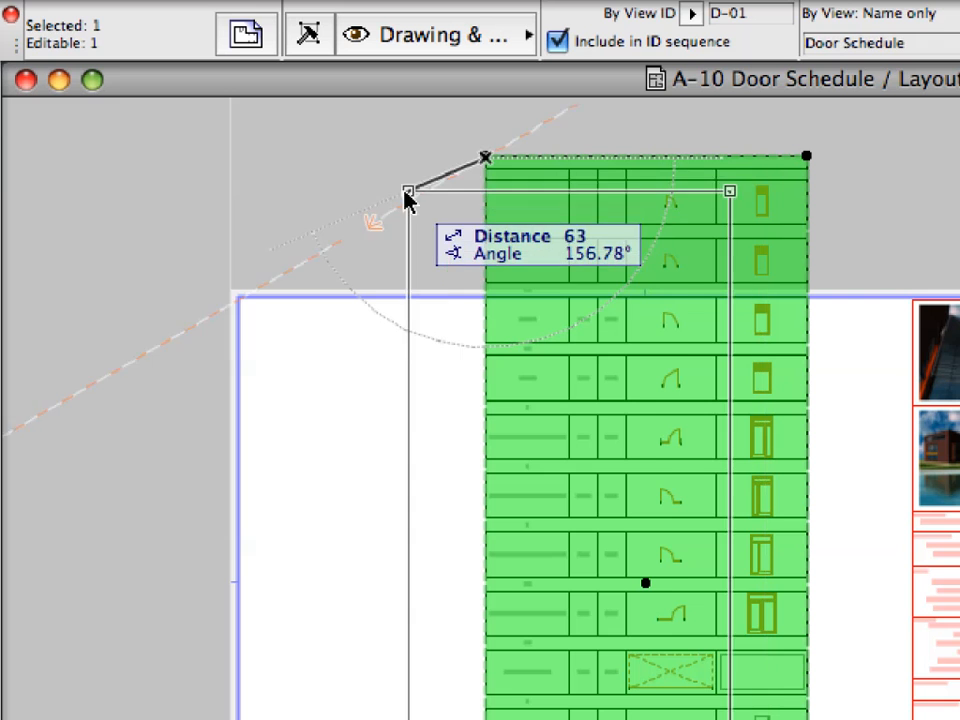
pyautogui.moveTo(408, 192); pyautogui.dragTo(244, 300)
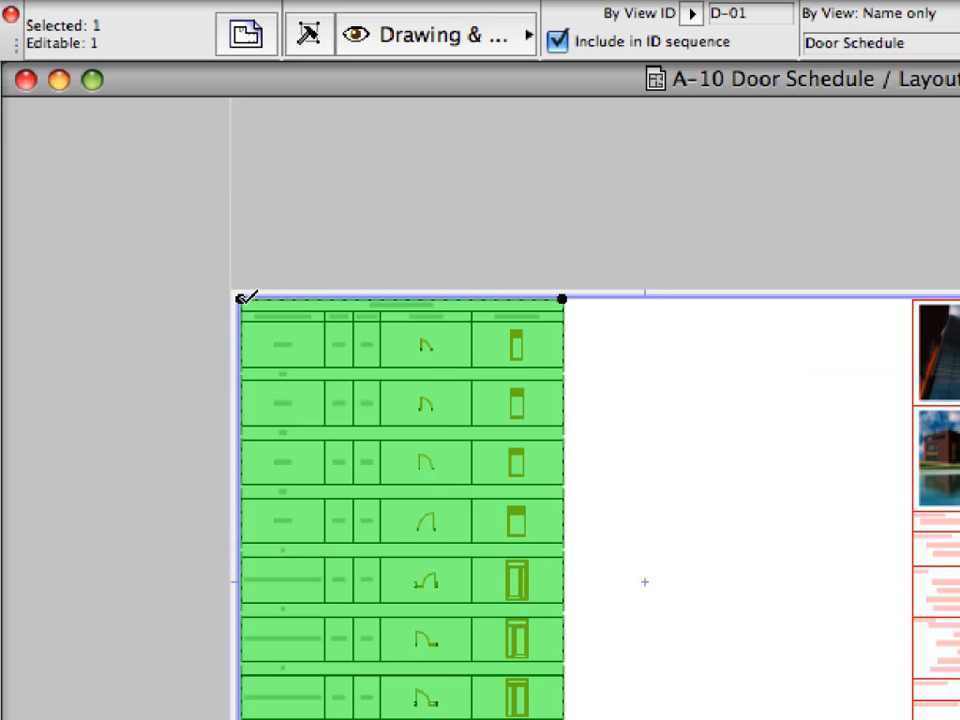
pyautogui.moveTo(246, 32)
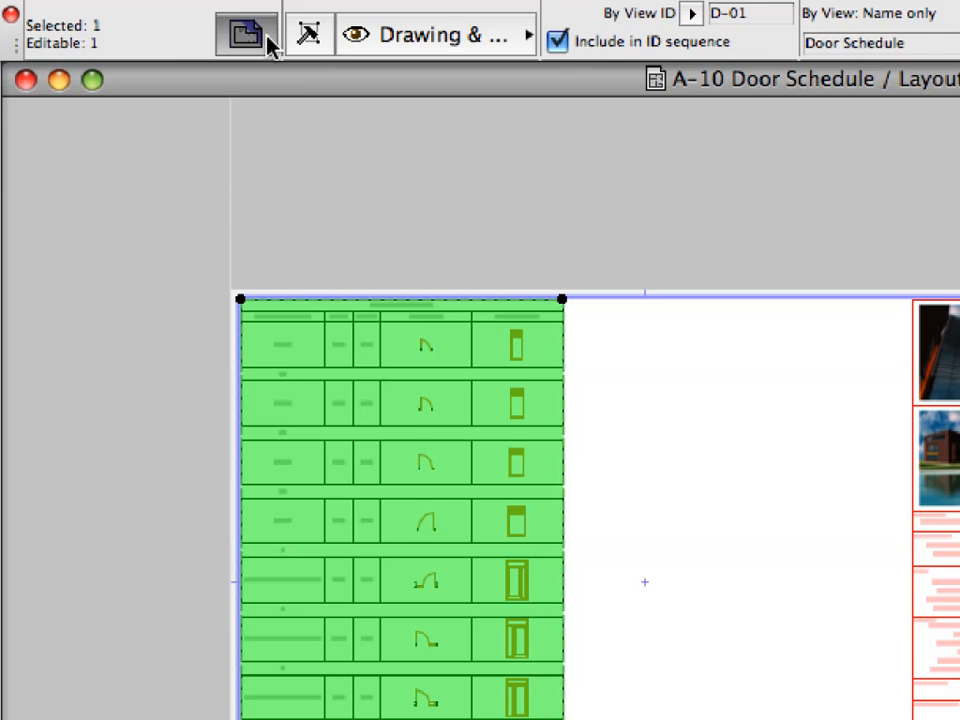
pyautogui.click(244, 32)
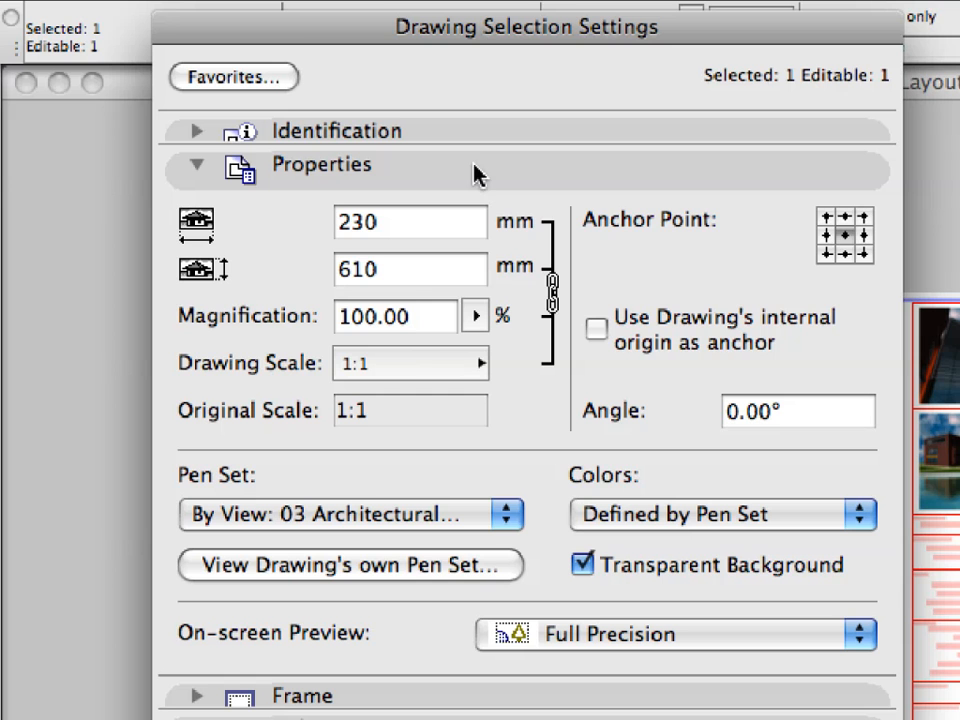
pyautogui.moveTo(828, 224)
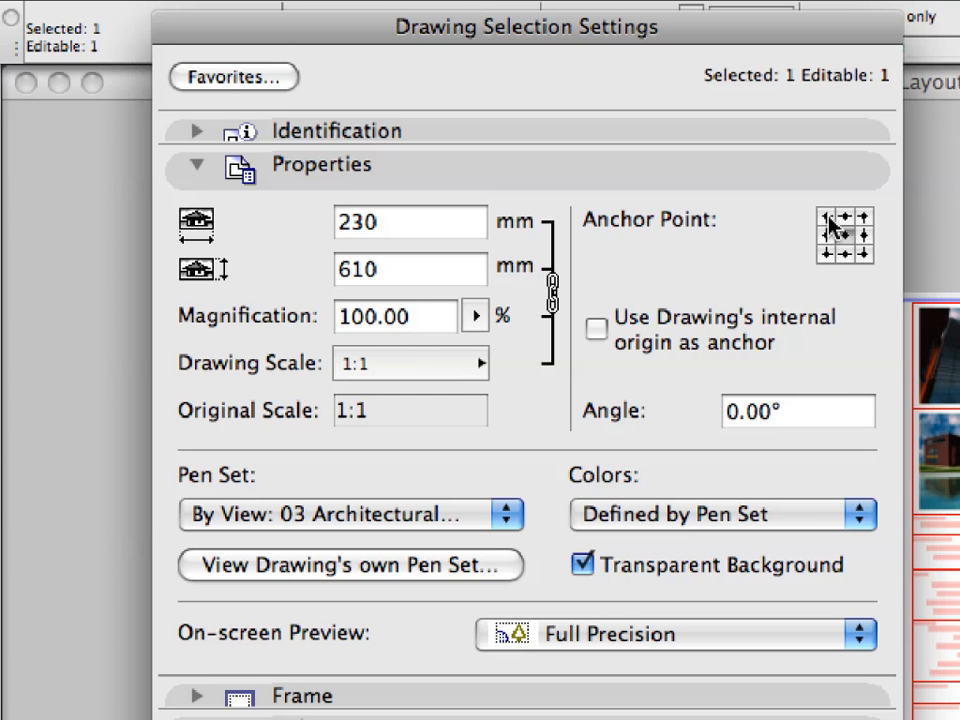
pyautogui.moveTo(828, 224)
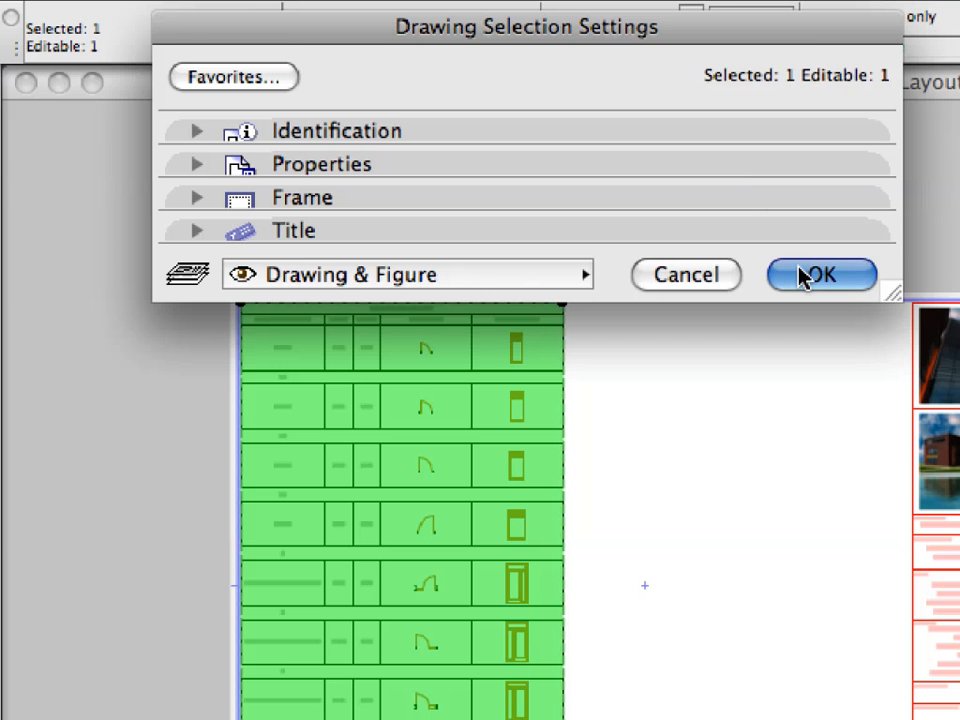
pyautogui.click(820, 276)
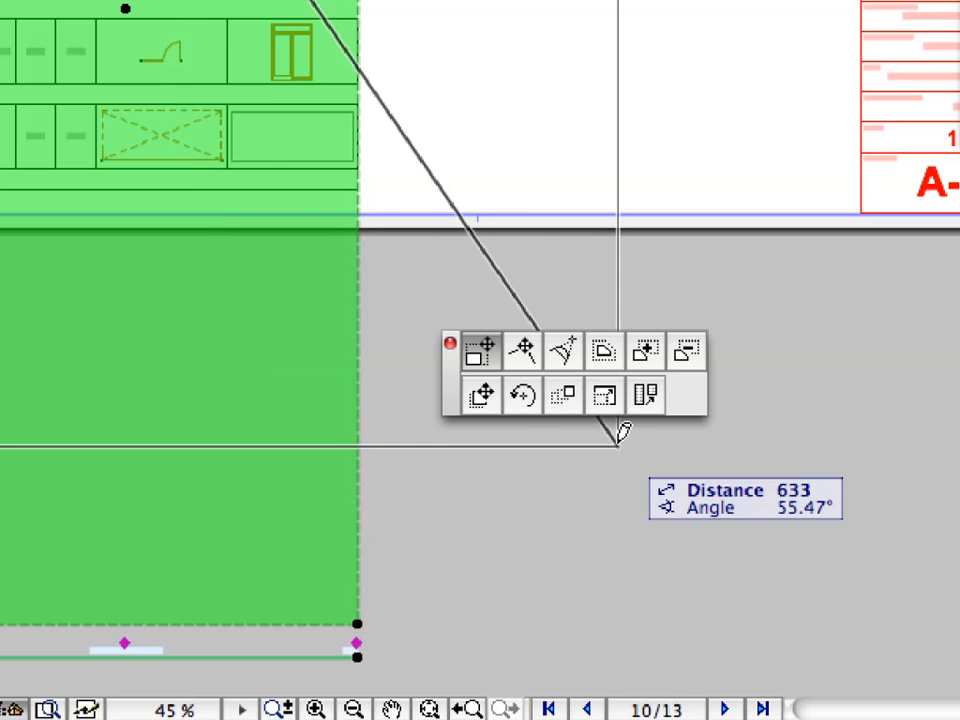
pyautogui.moveTo(644, 396)
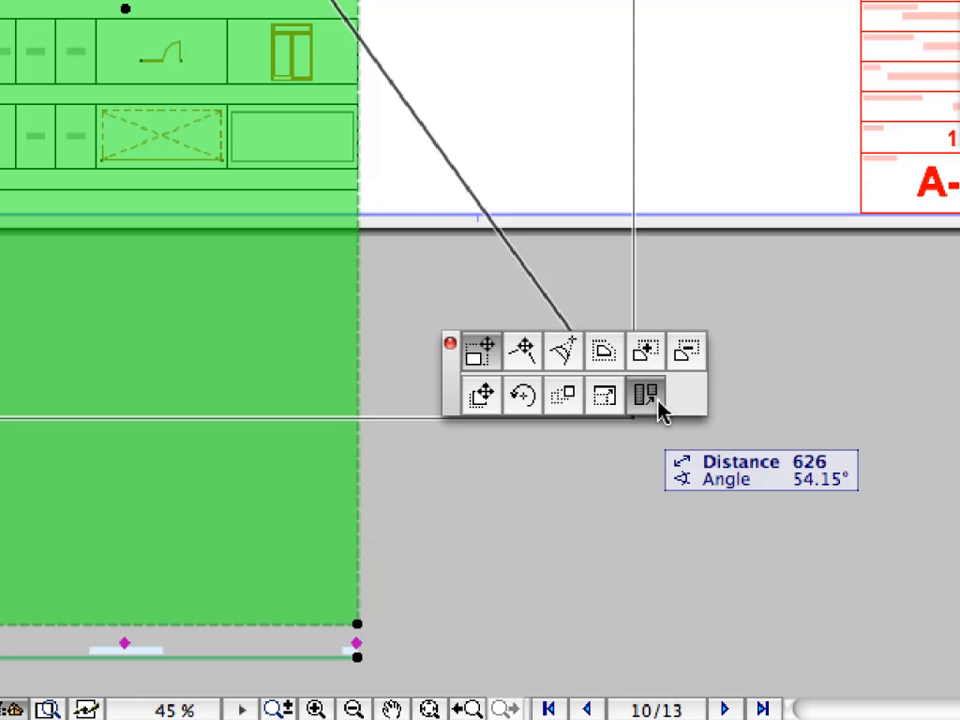
pyautogui.moveTo(644, 396)
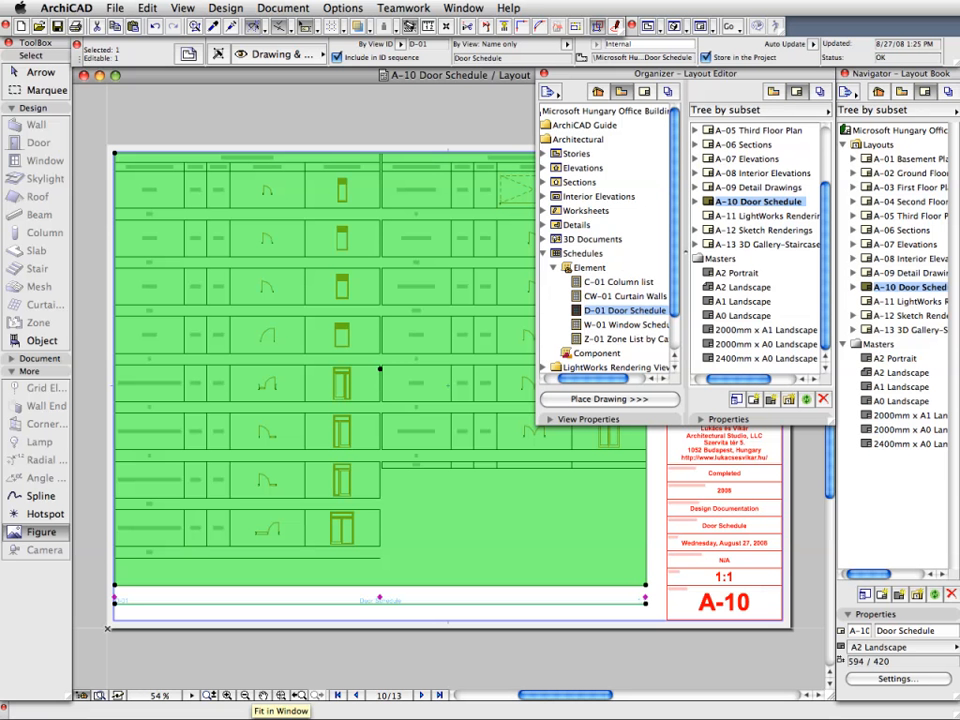
pyautogui.moveTo(442, 116)
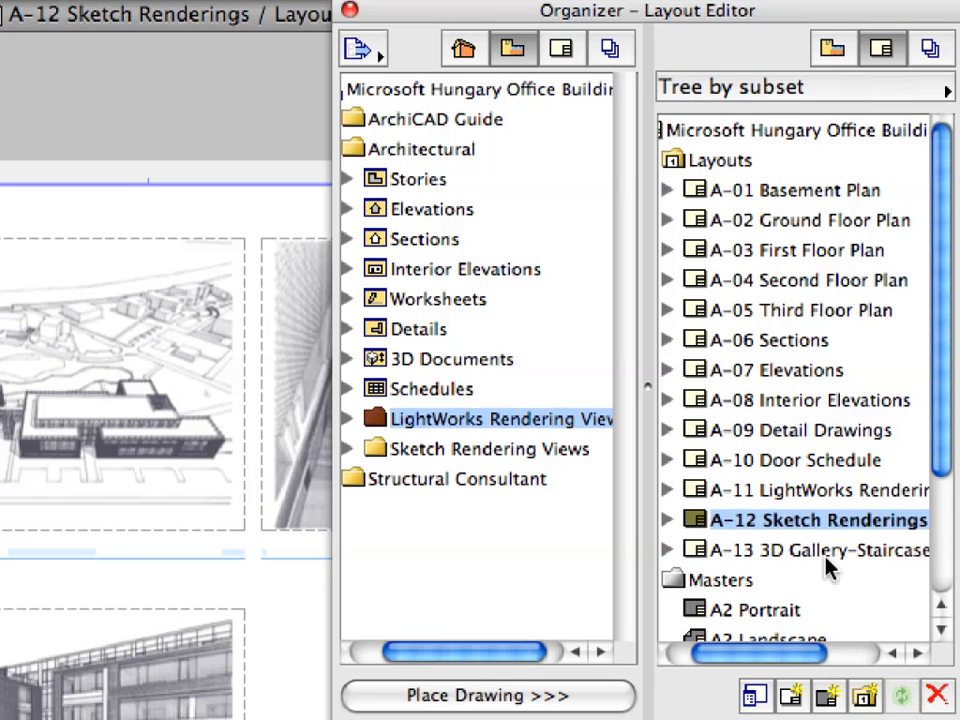
# Switch to the A-13 3D Gallery-Staircase layout showing its staircase section
pyautogui.click(810, 550)
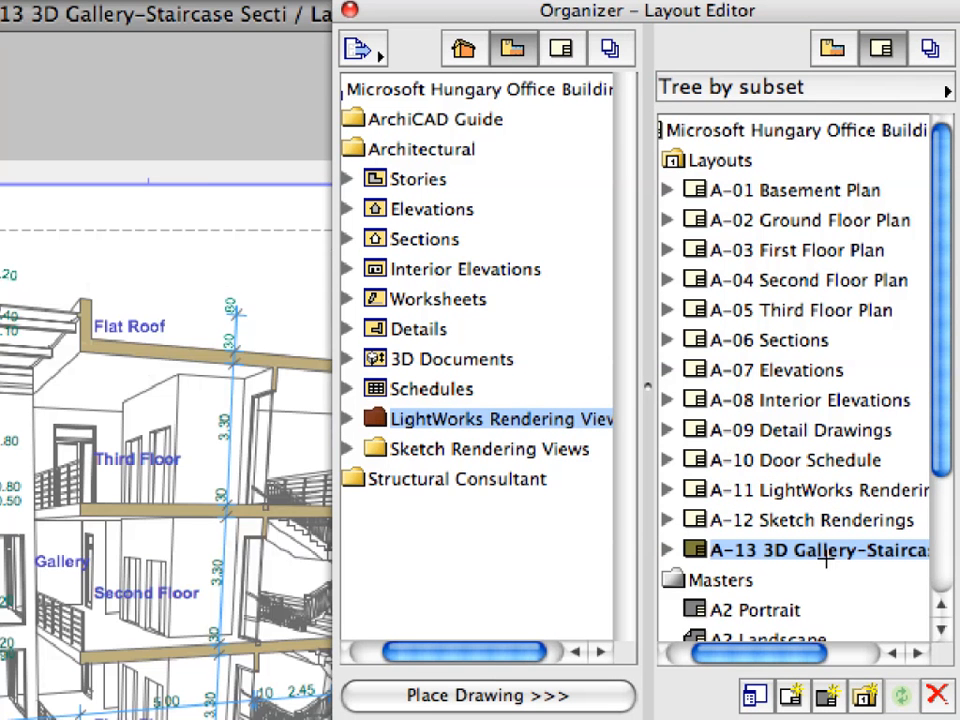